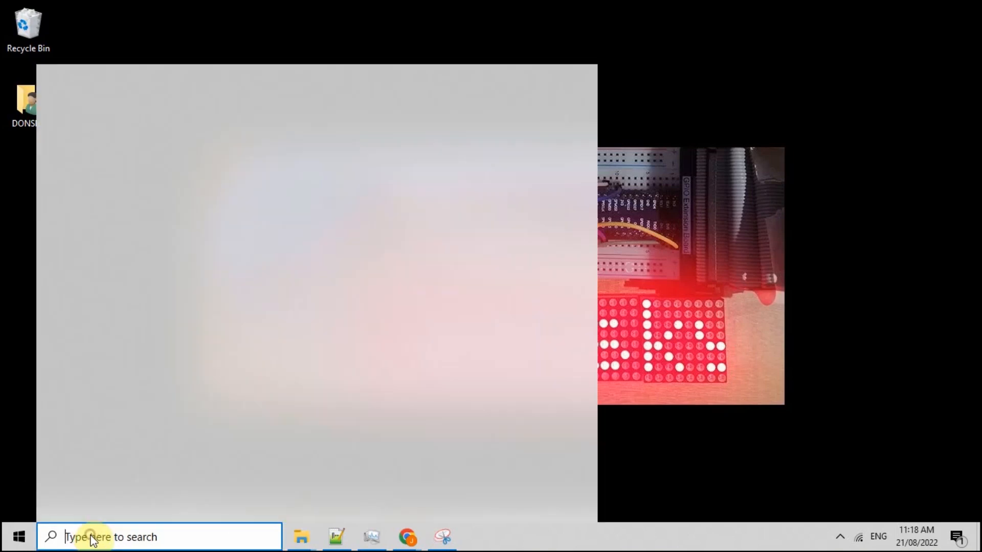
Step: Launch PuTTY from Start search and open the Raspberry Pi Zero W session as pi
type("putt")
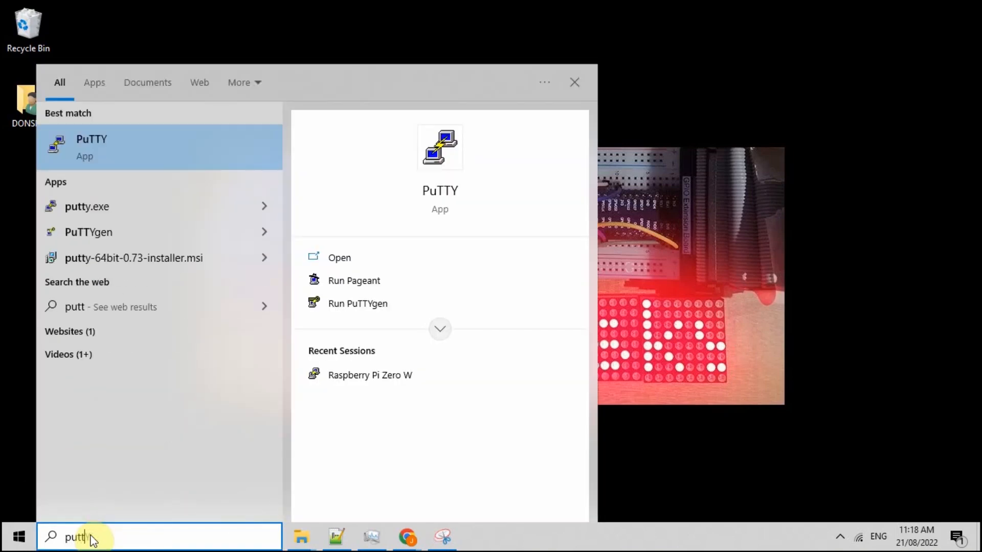
left_click(340, 257)
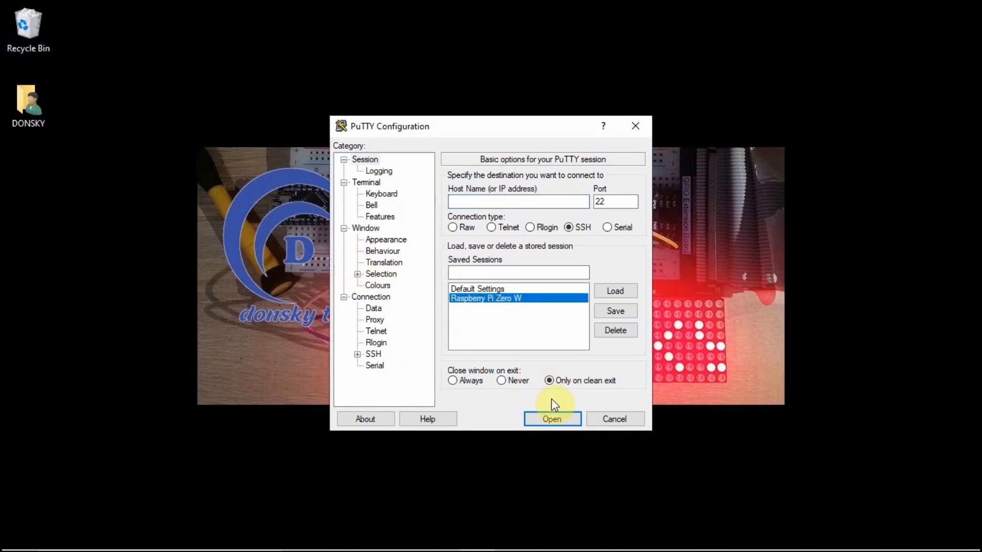
left_click(551, 418)
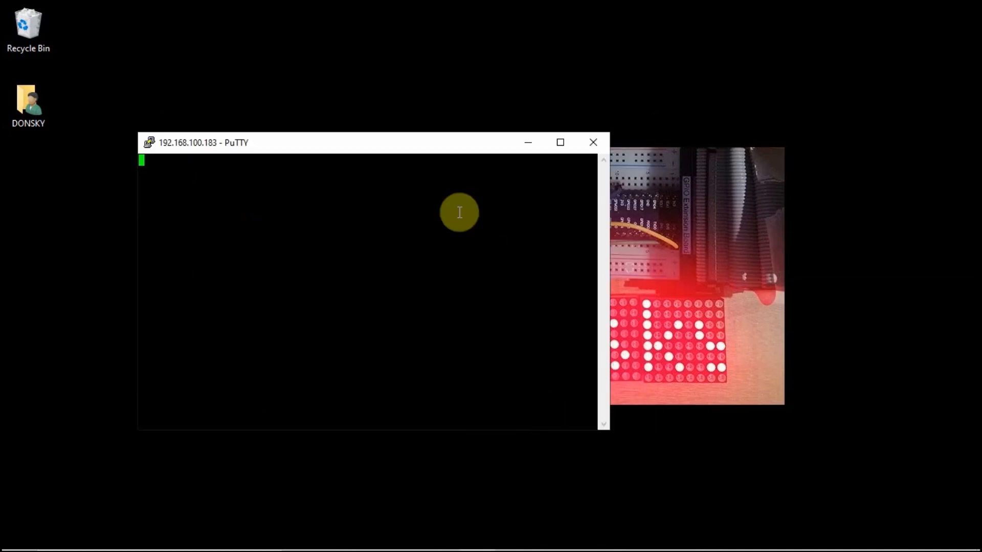
left_click(559, 143)
type("pi")
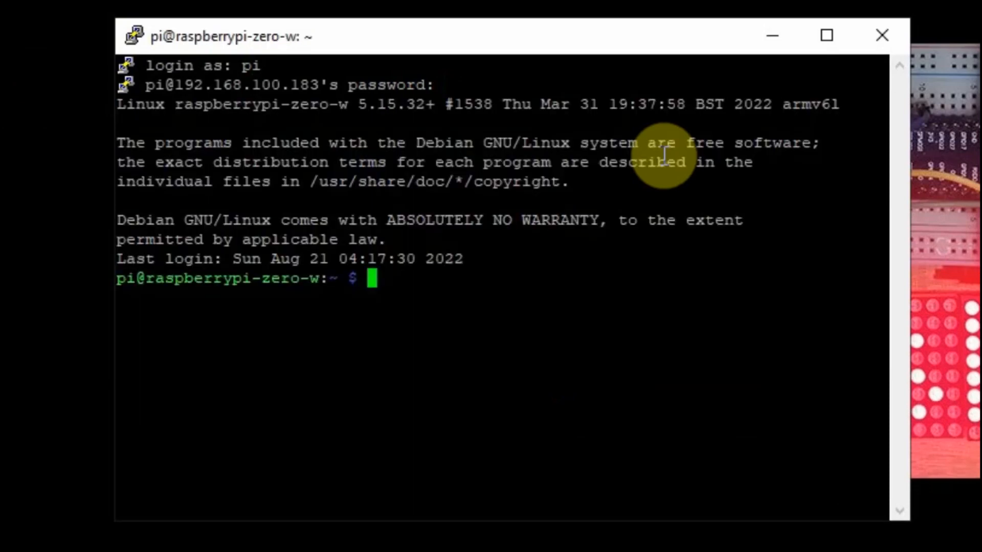
Step: Enable I5 I2C under Interface Options in sudo raspi-config, then Finish
type("sudo ras")
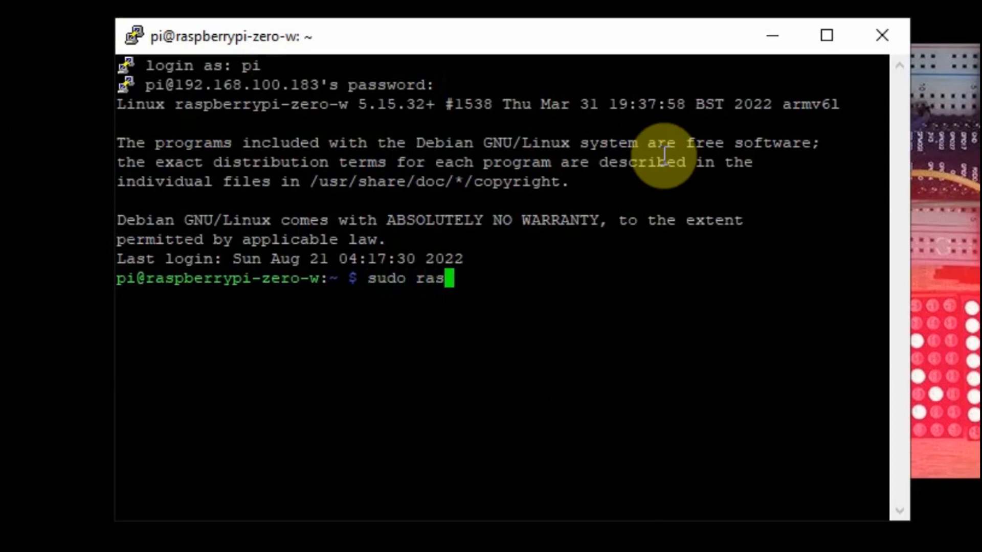
key("Return")
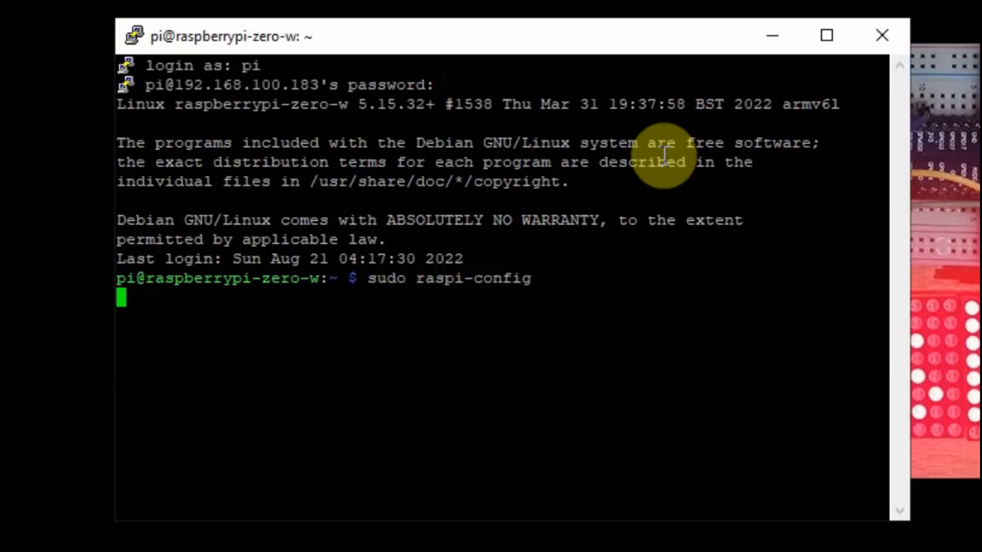
key("Return")
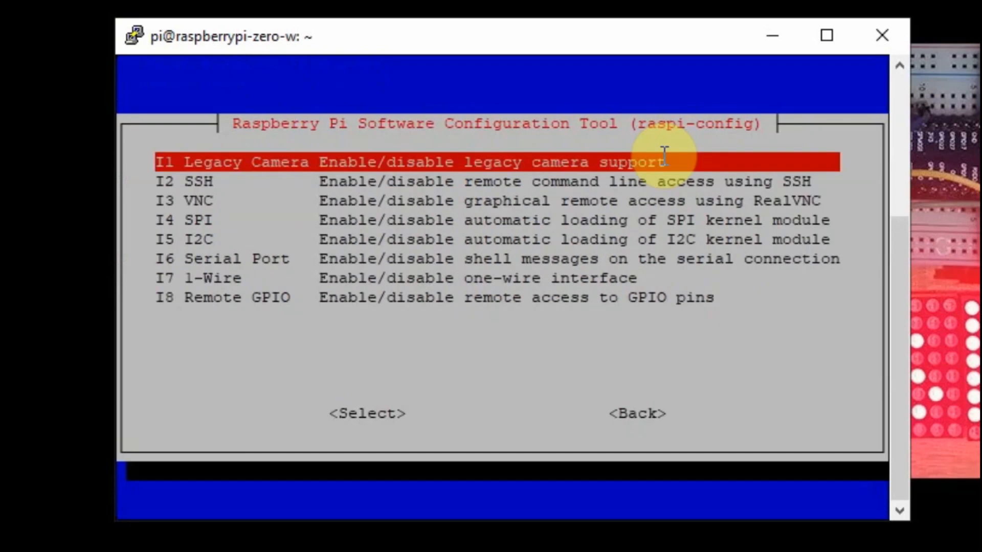
key("Down")
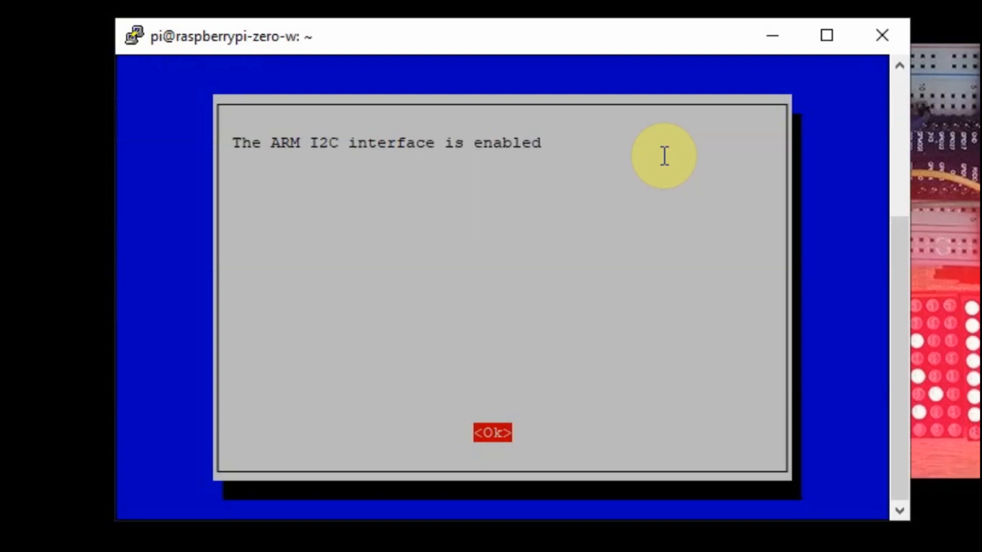
left_click(492, 432)
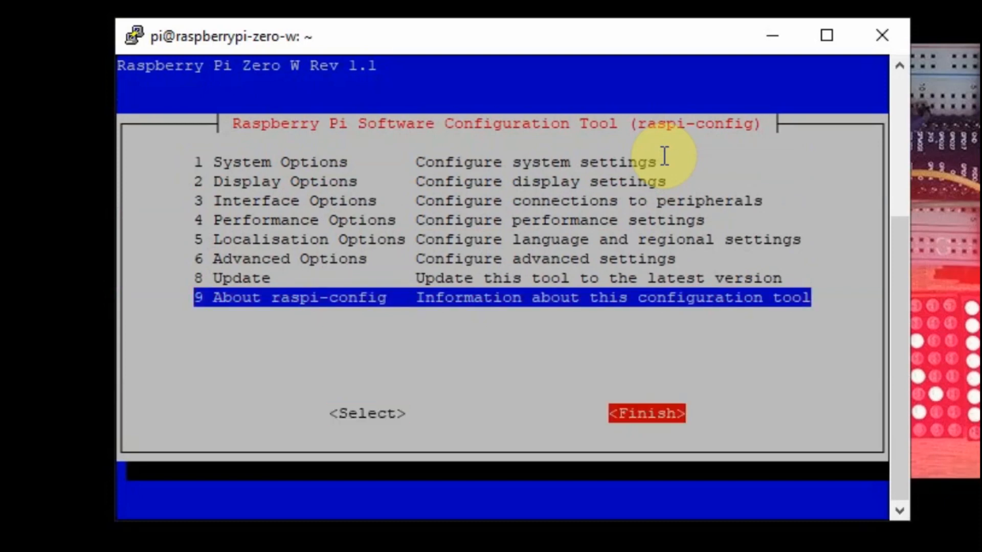
left_click(646, 413)
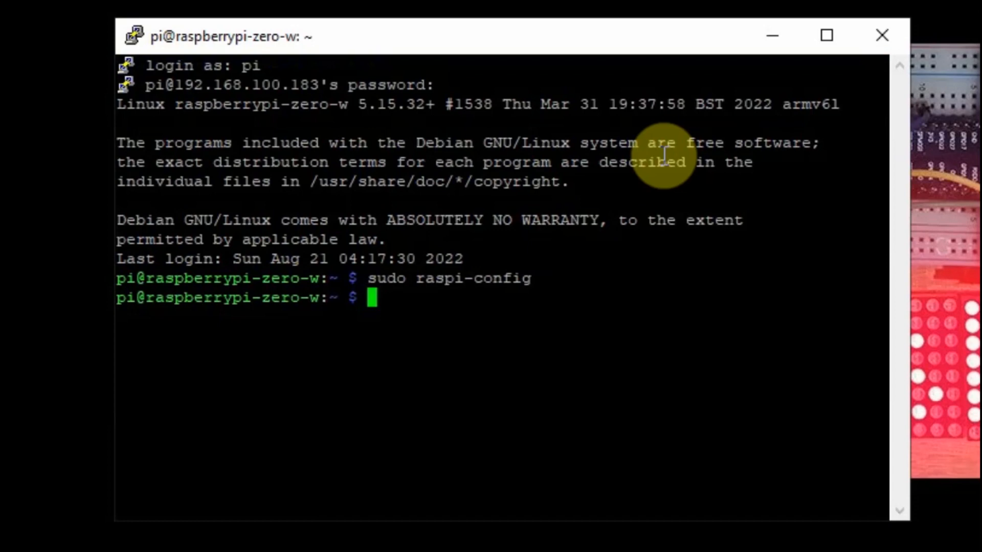
Step: Restart the Pi with sudo reboot
type("sudo rebo")
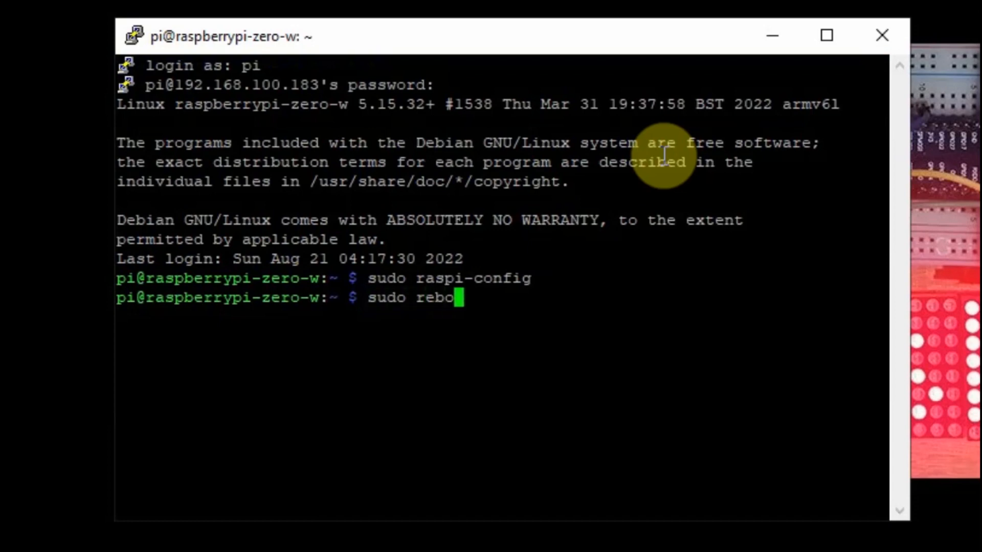
key("Return")
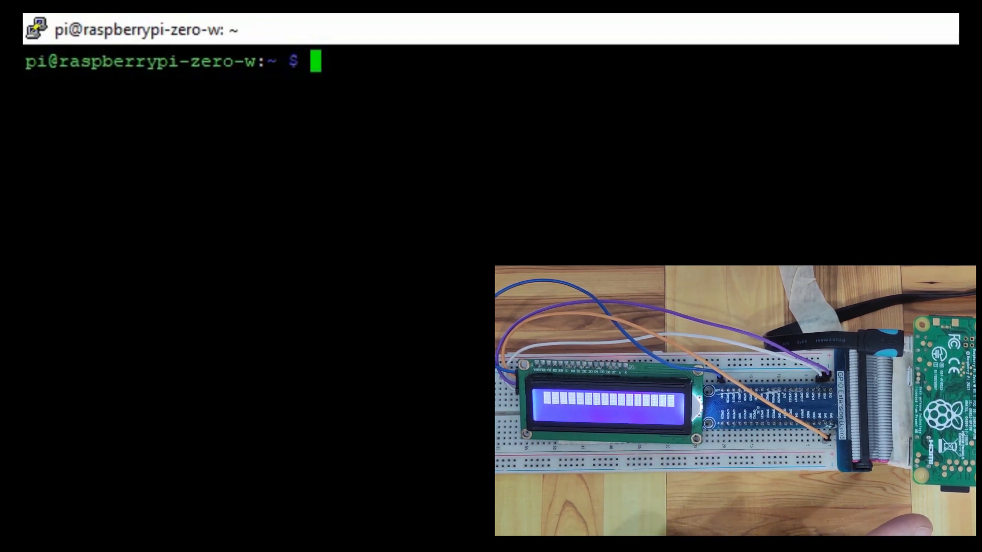
Step: Run sudo i2cdetect -y 1 to find the LCD at address 27
type("sudo")
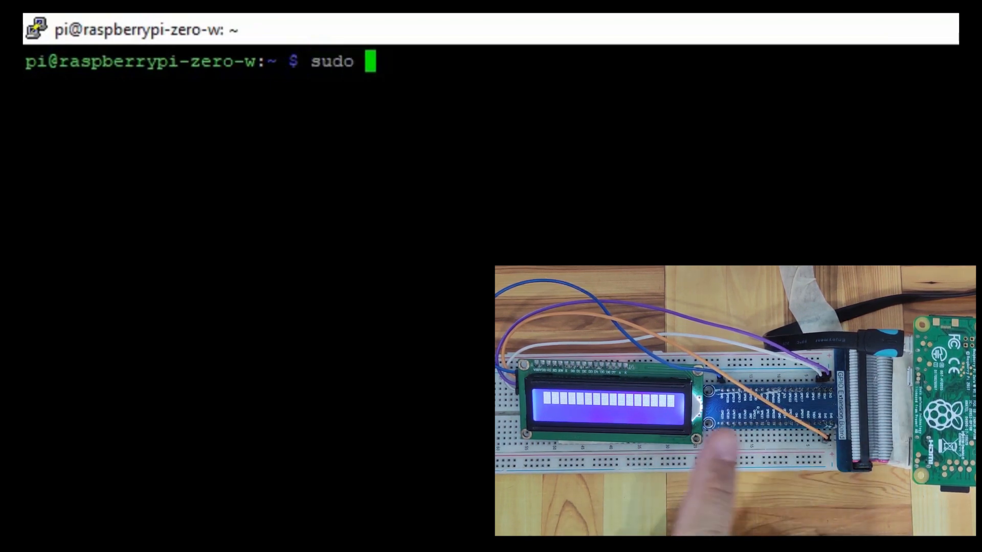
type("i2cdetect -y 1")
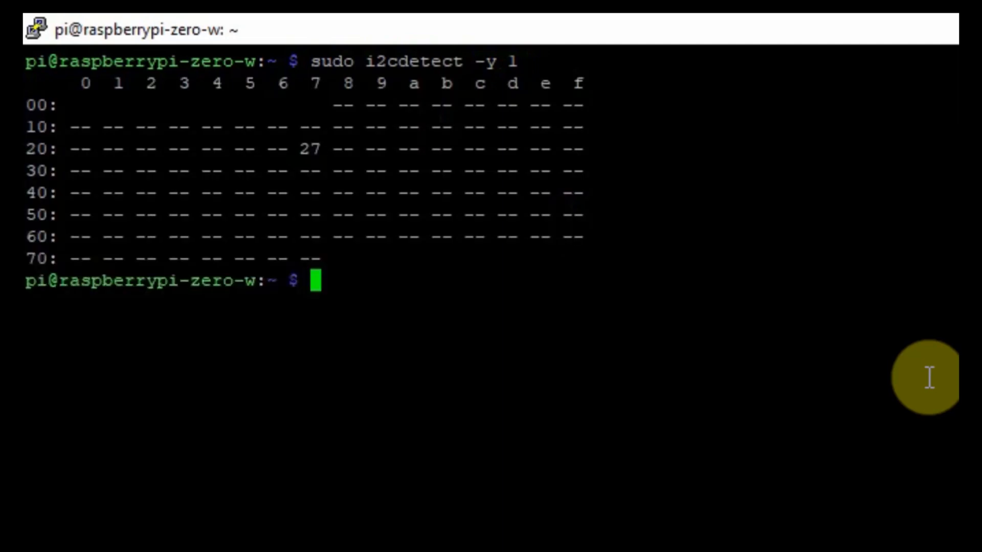
mouse_move(309, 149)
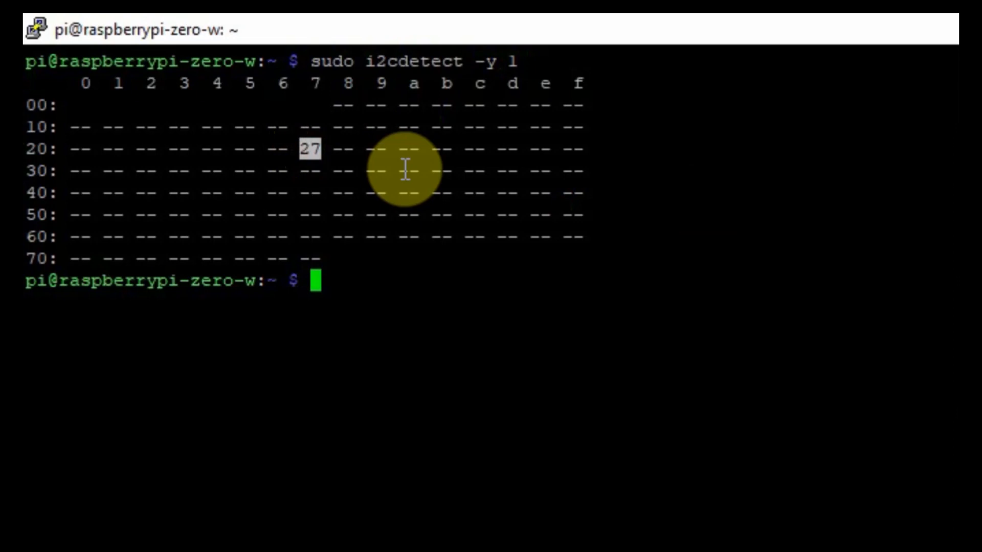
mouse_move(385, 178)
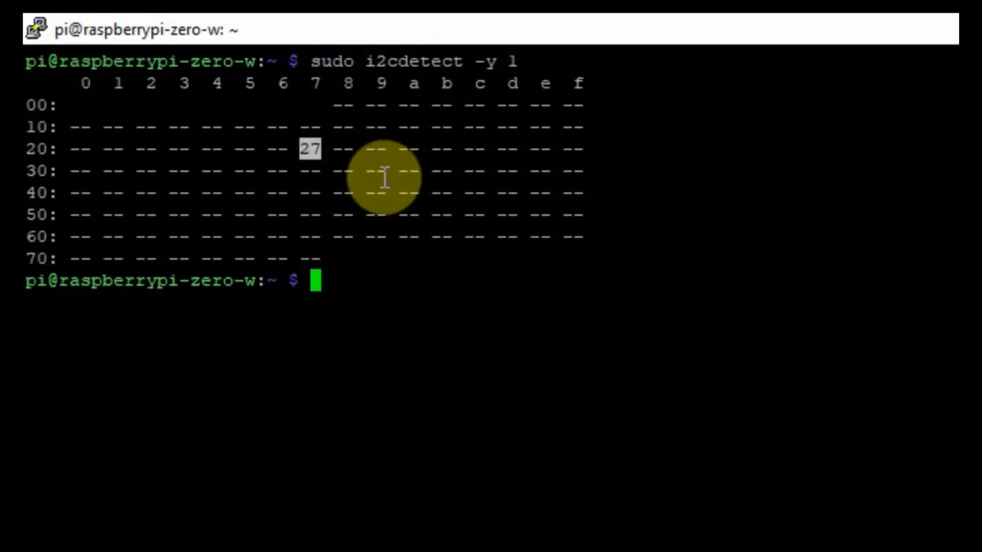
mouse_move(376, 177)
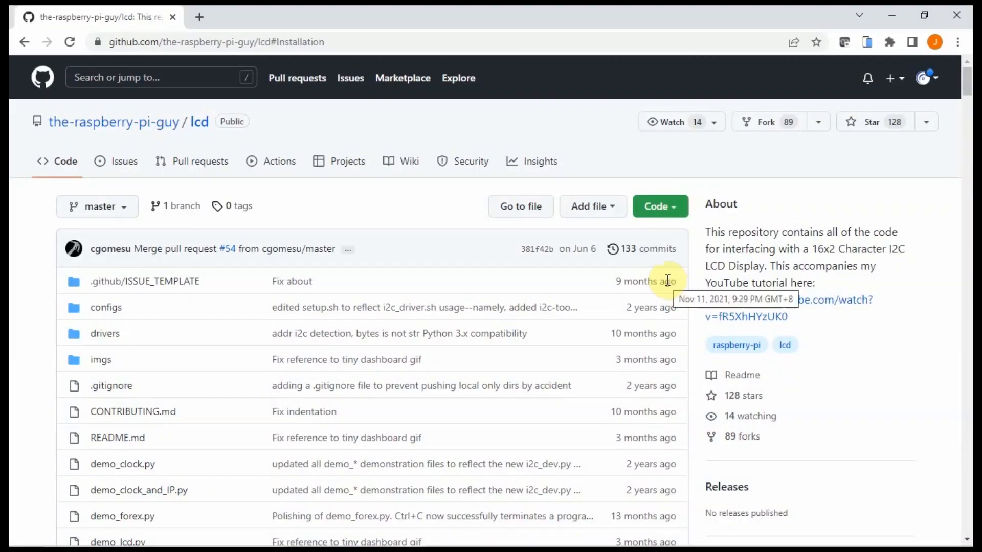
mouse_move(568, 229)
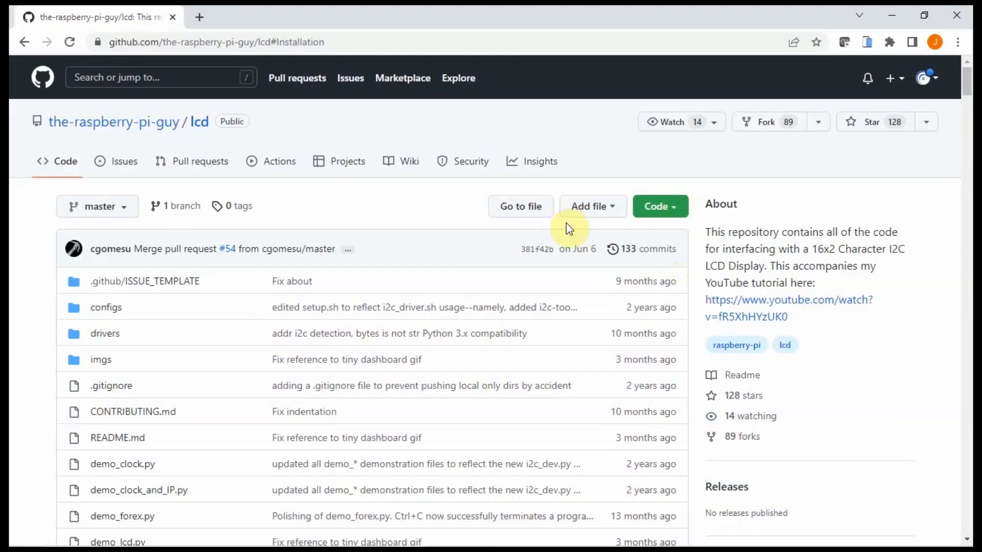
mouse_move(513, 213)
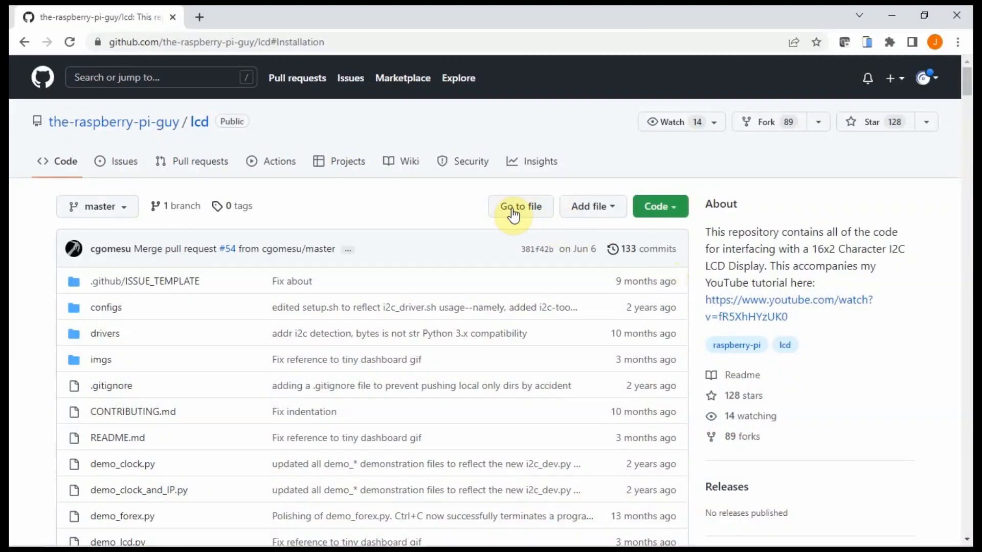
mouse_move(498, 130)
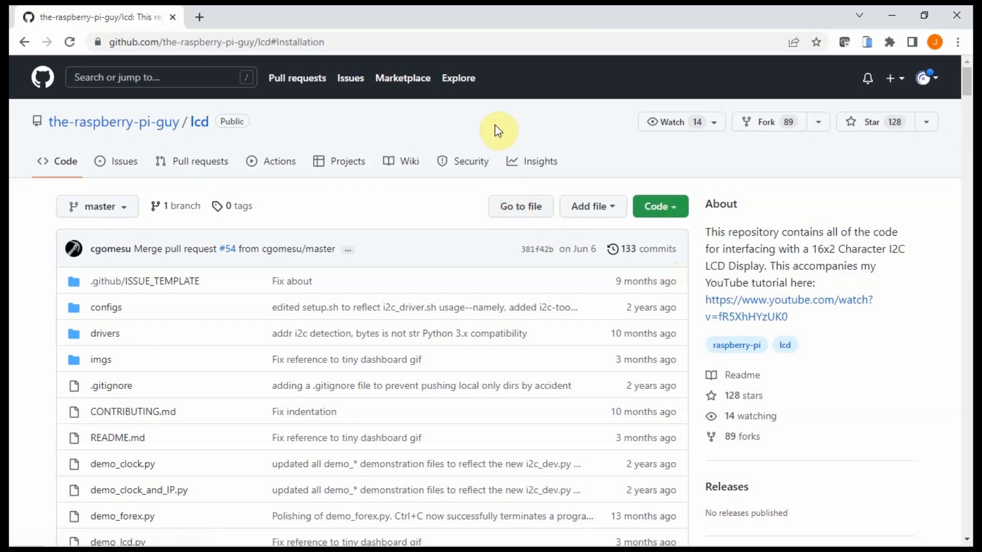
mouse_move(401, 129)
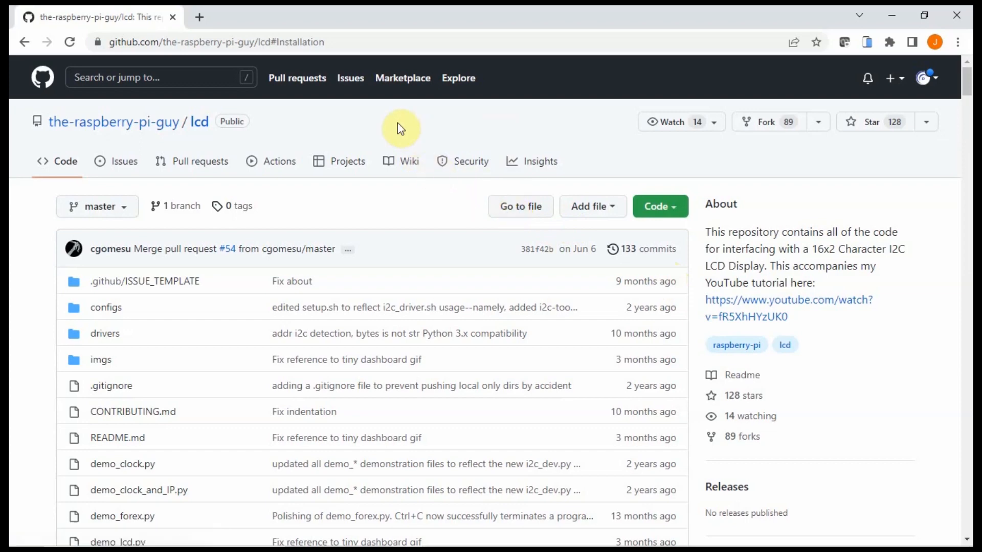
Step: Read the lcd README's Installation section on GitHub, then return to PuTTY
left_click(209, 42)
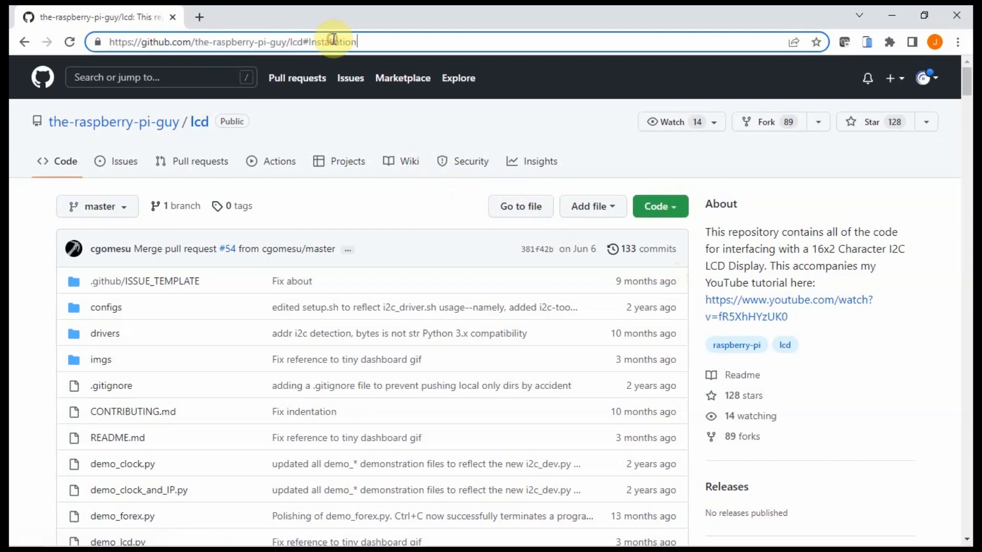
mouse_move(141, 41)
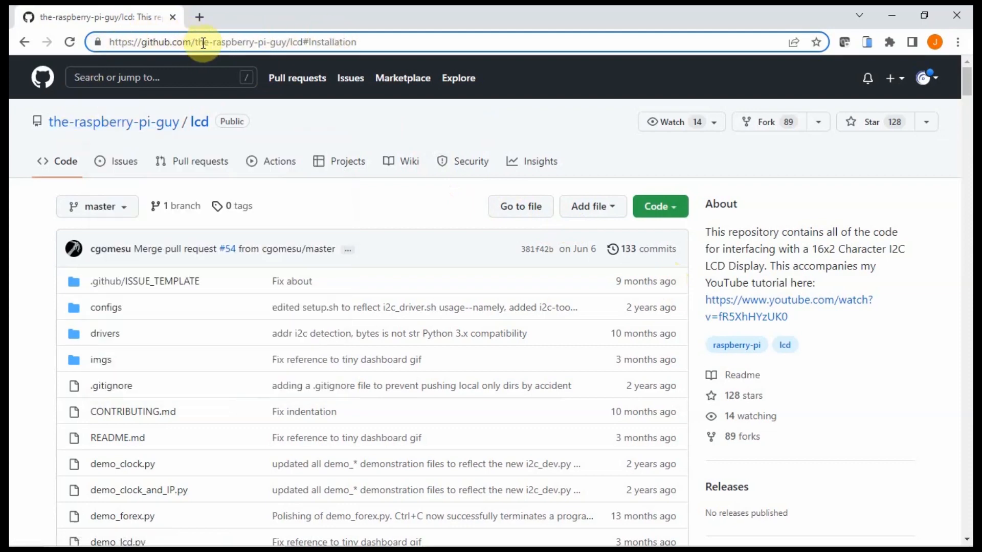
scroll("down", 3)
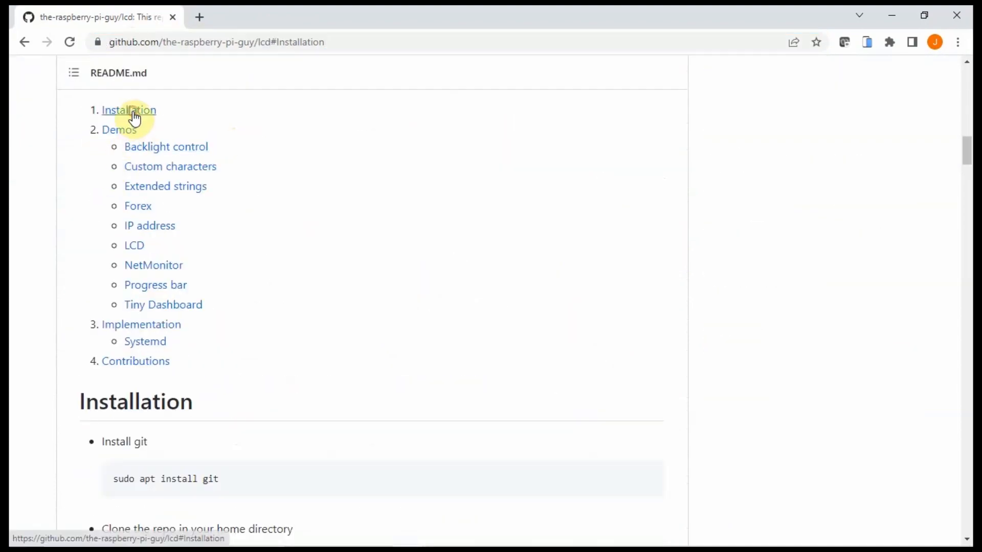
left_click(128, 111)
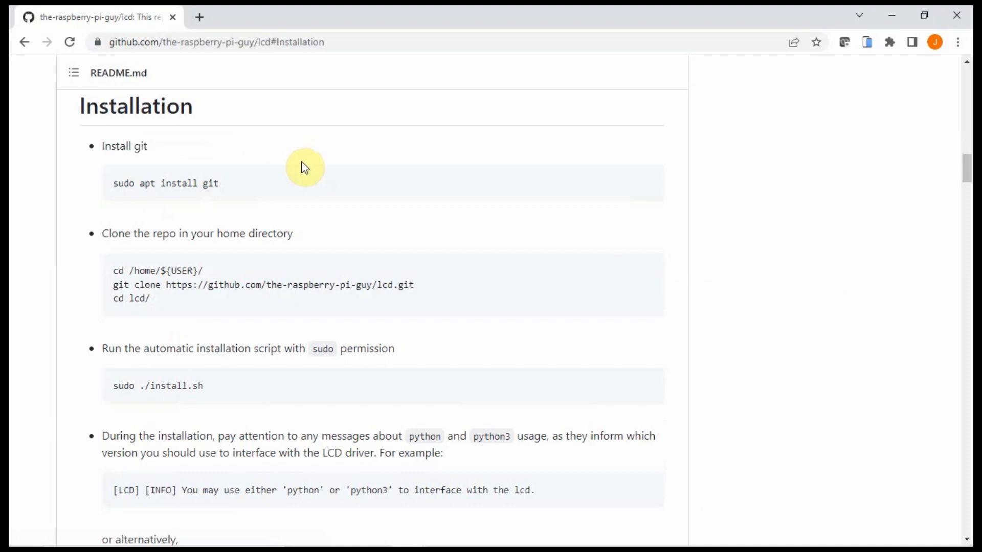
mouse_move(167, 143)
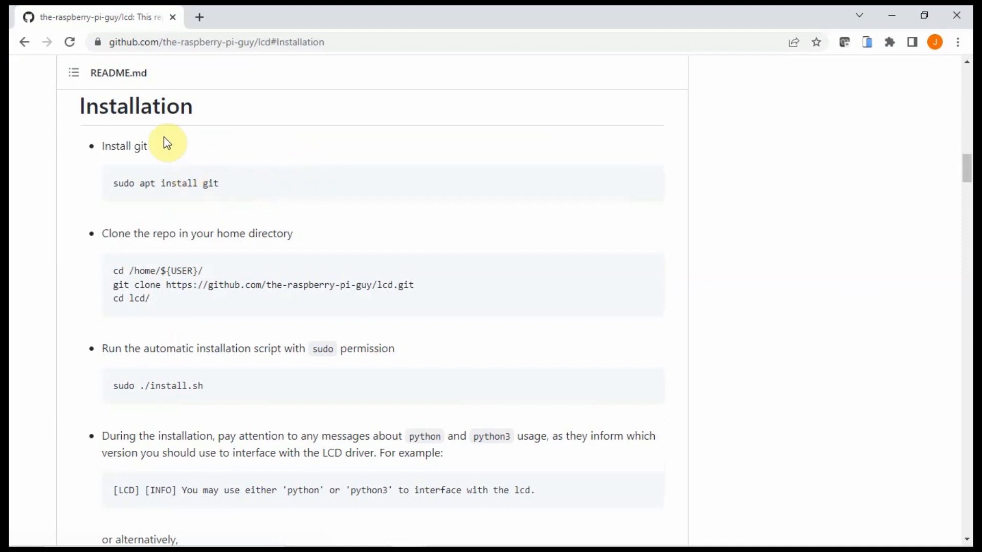
mouse_move(164, 202)
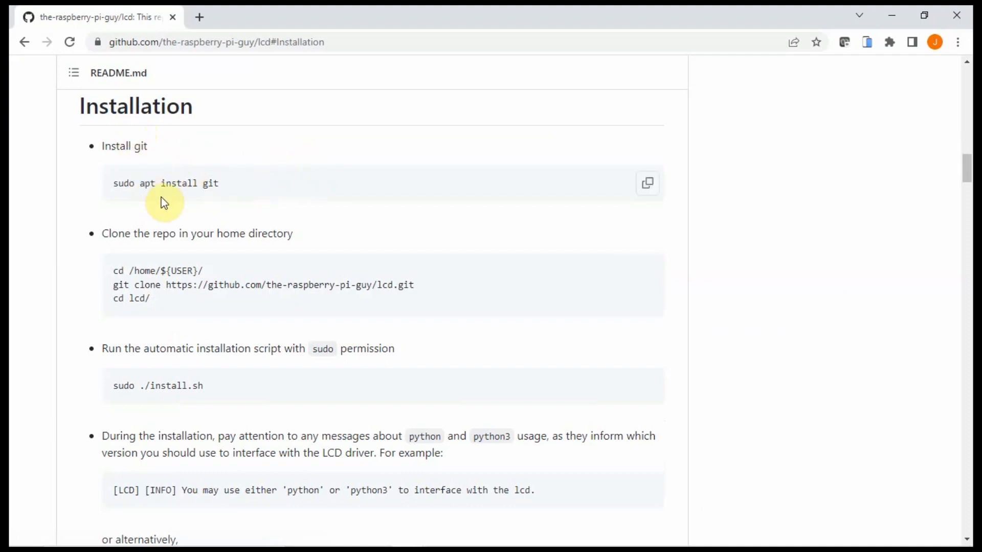
mouse_move(380, 261)
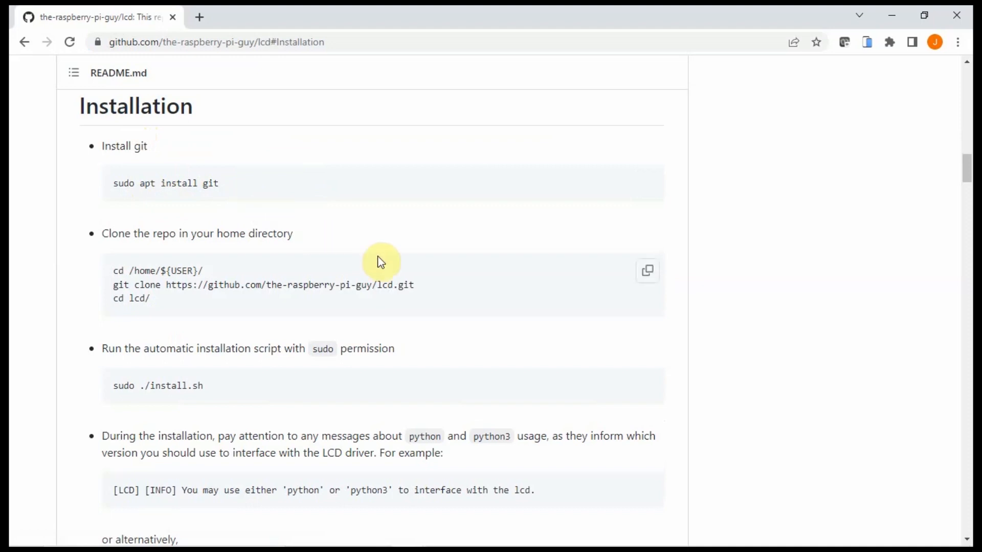
mouse_move(247, 202)
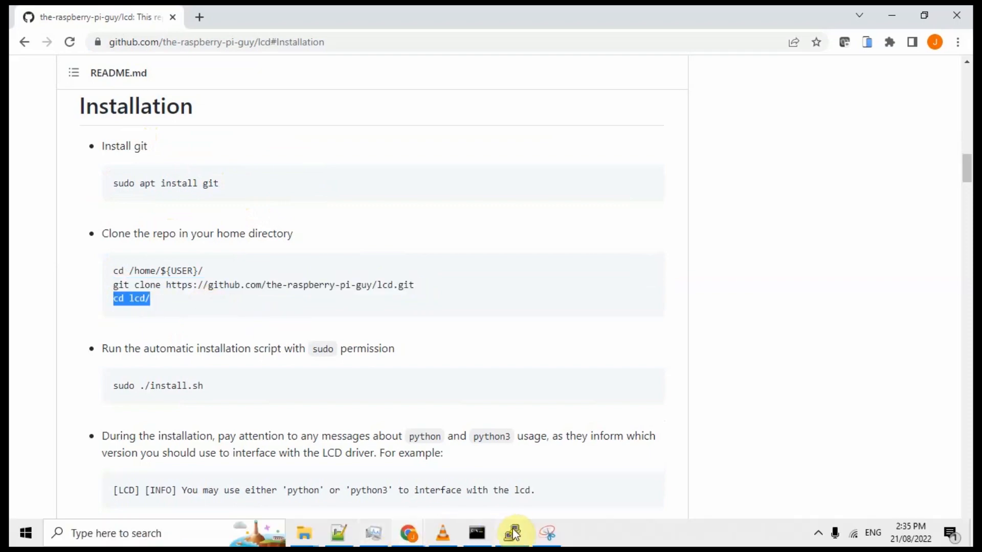
left_click(476, 533)
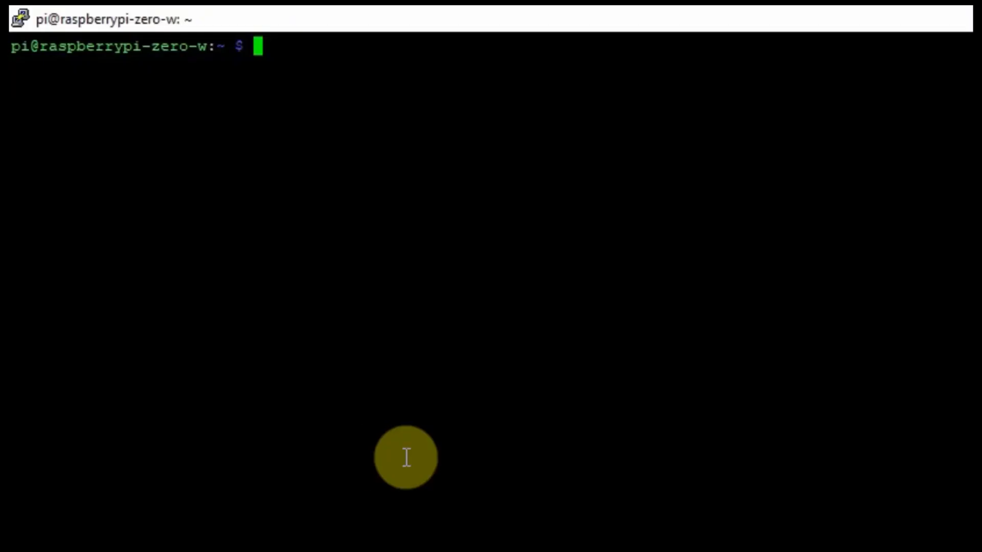
type("cd ~")
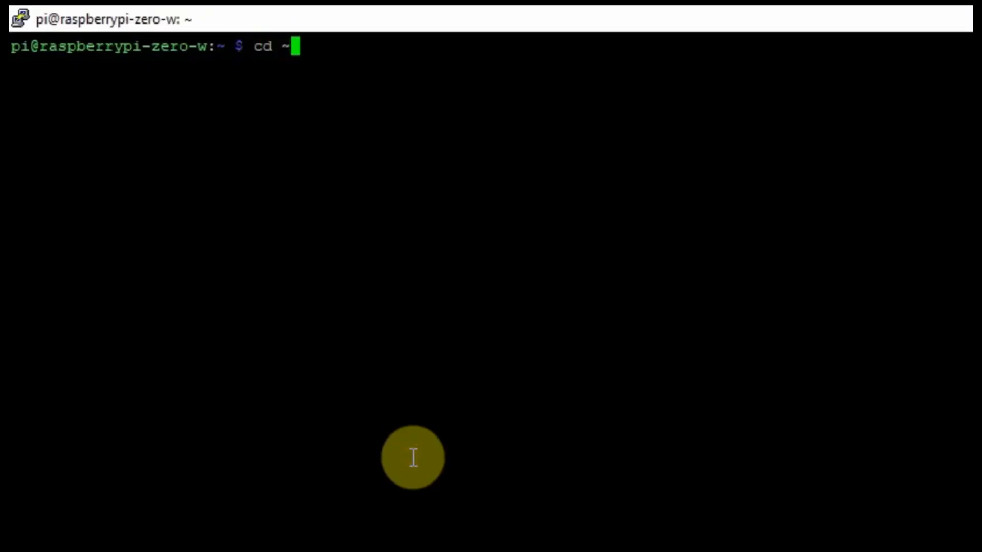
key("Return")
type("pwd")
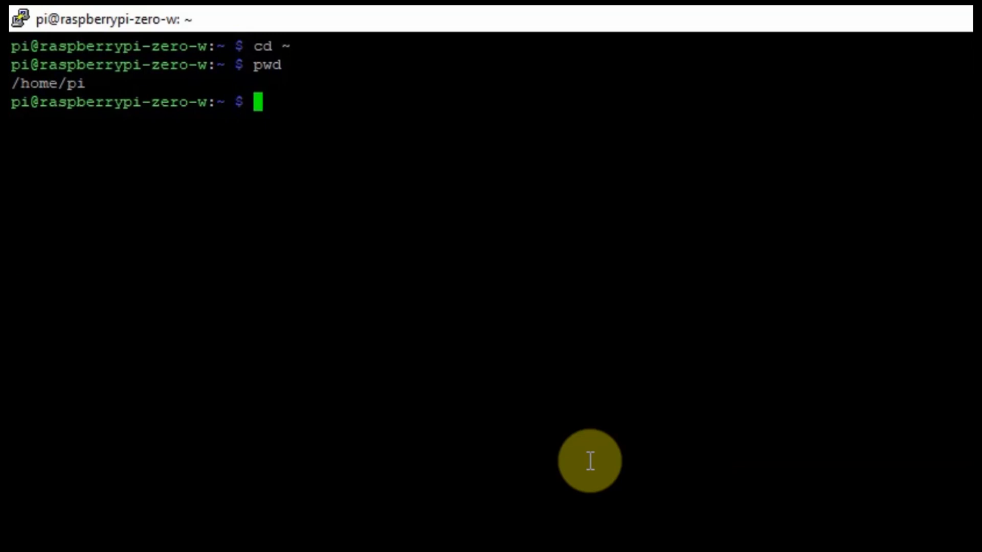
type("git clone https://github.com/the-raspberry-pi-guy/lcd.git")
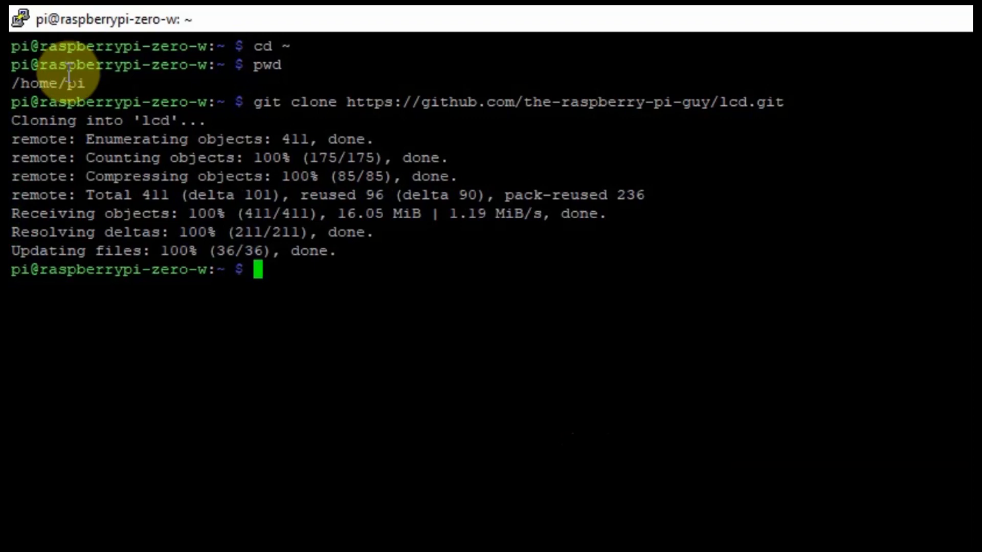
mouse_move(301, 321)
type("ls -l")
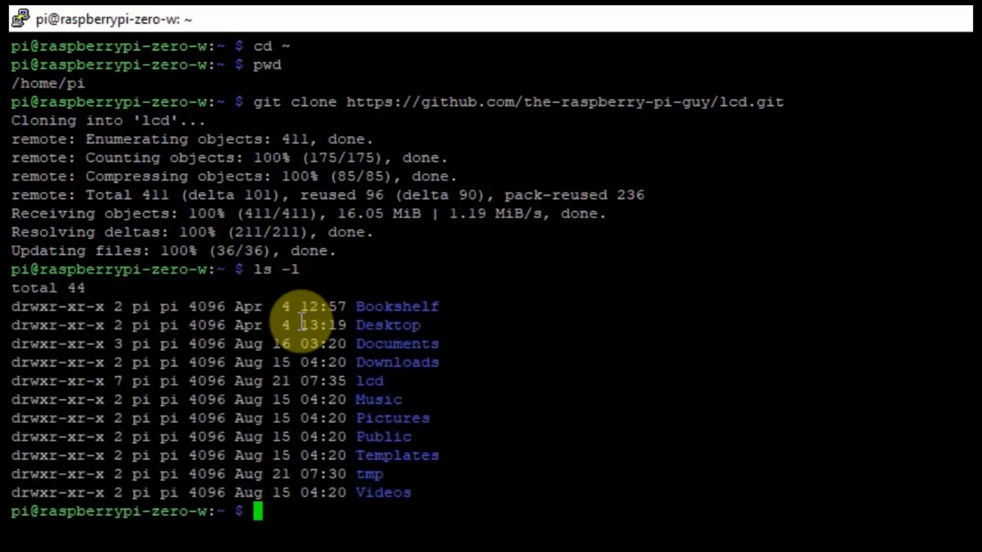
double_click(368, 380)
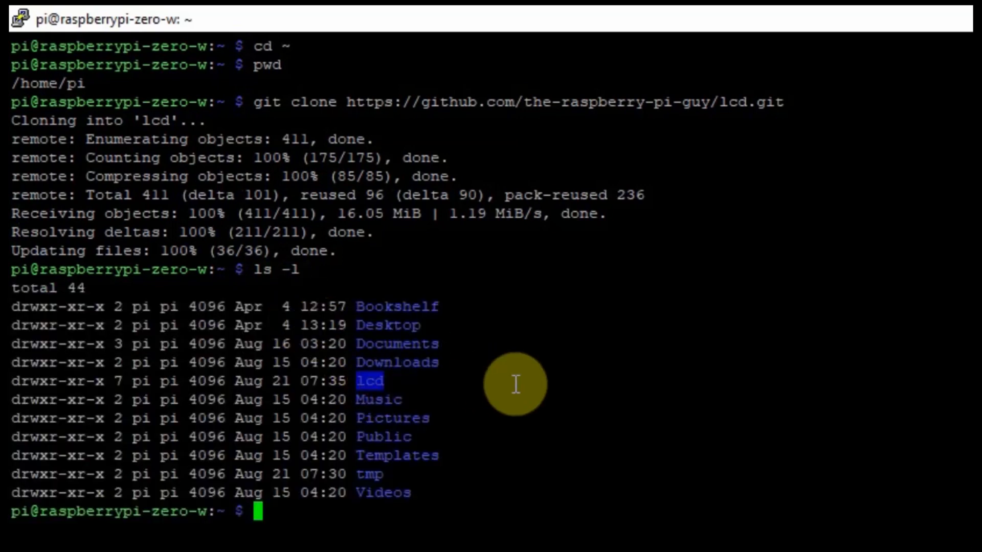
type("cd lcd")
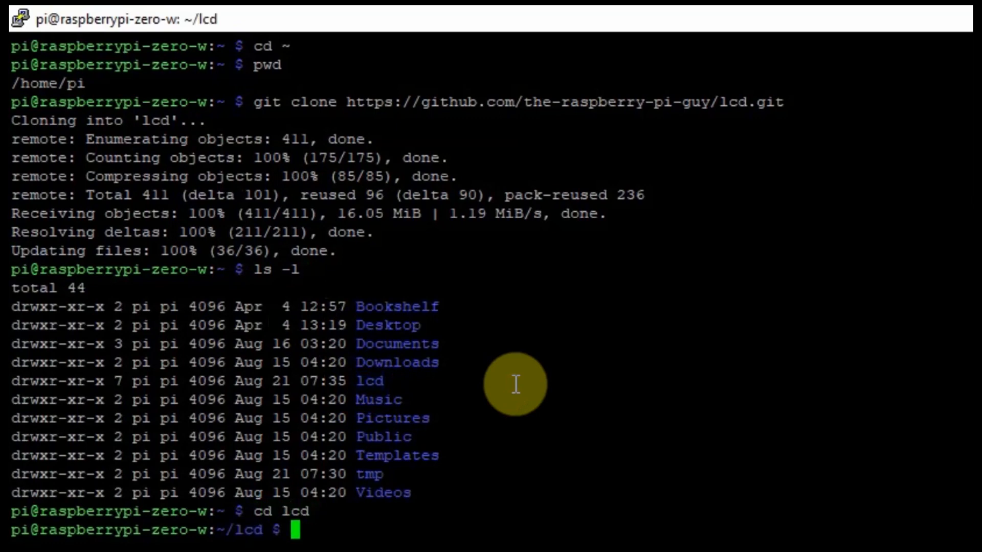
type("cl")
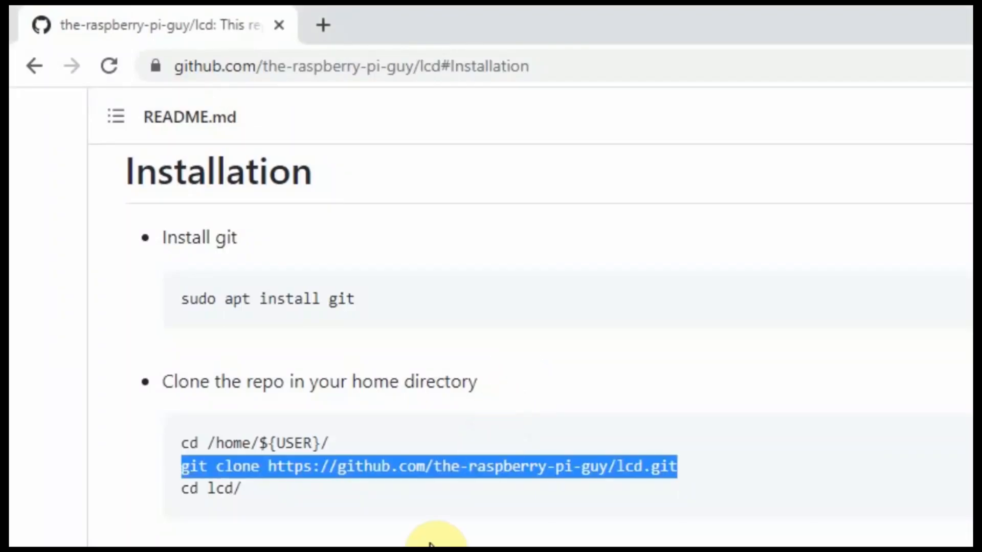
Step: Run sudo ./install.sh, which fails with permission denied on setup.sh
scroll("down", 3)
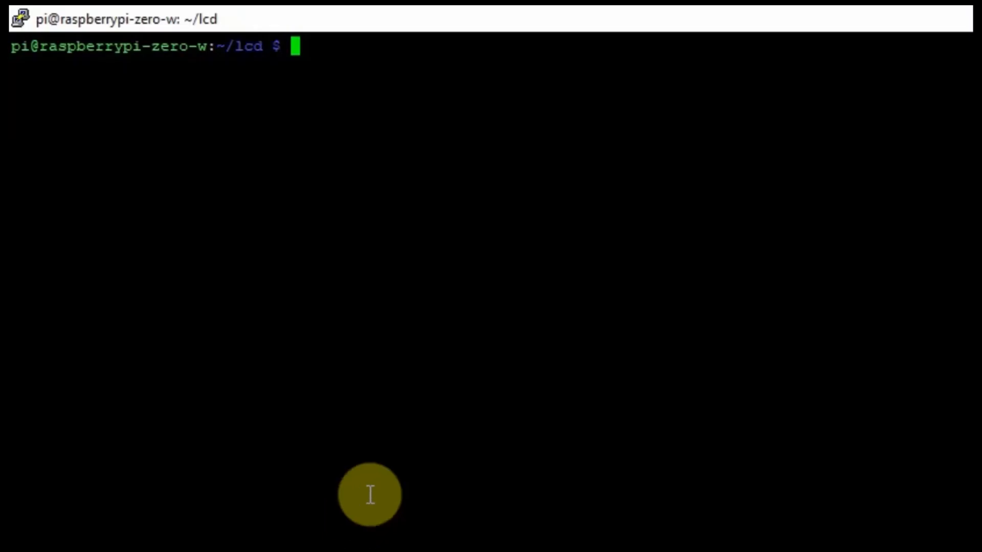
mouse_move(385, 467)
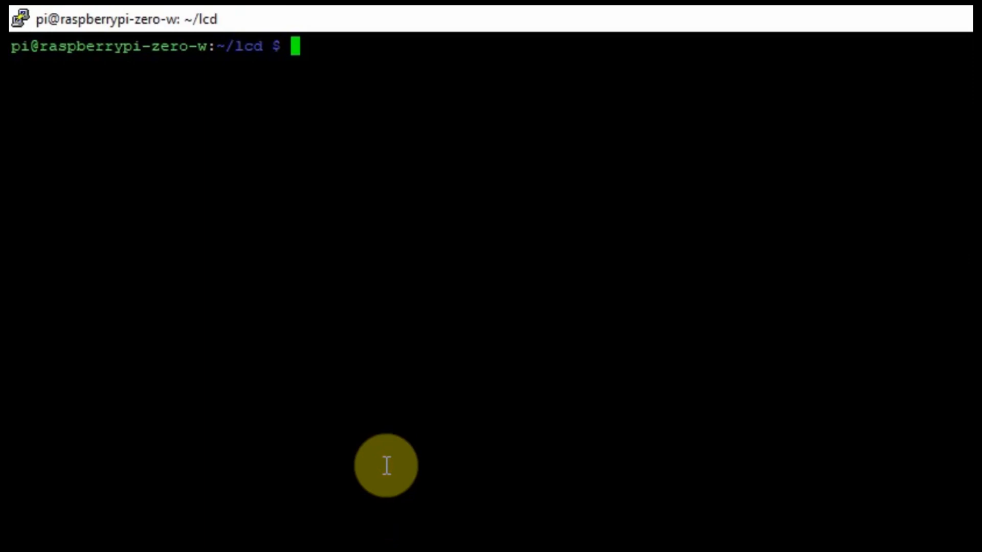
type("sudo ./install.sh")
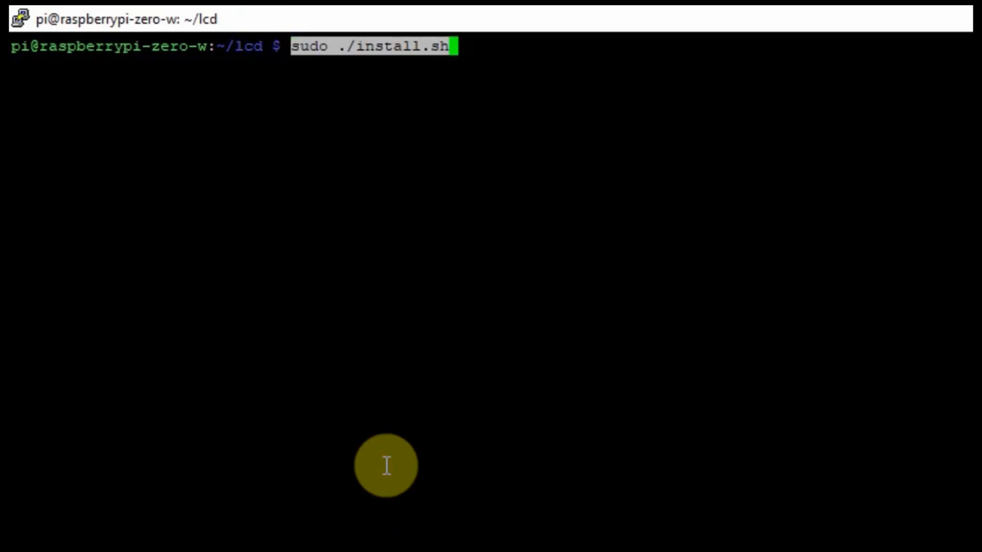
key("Return")
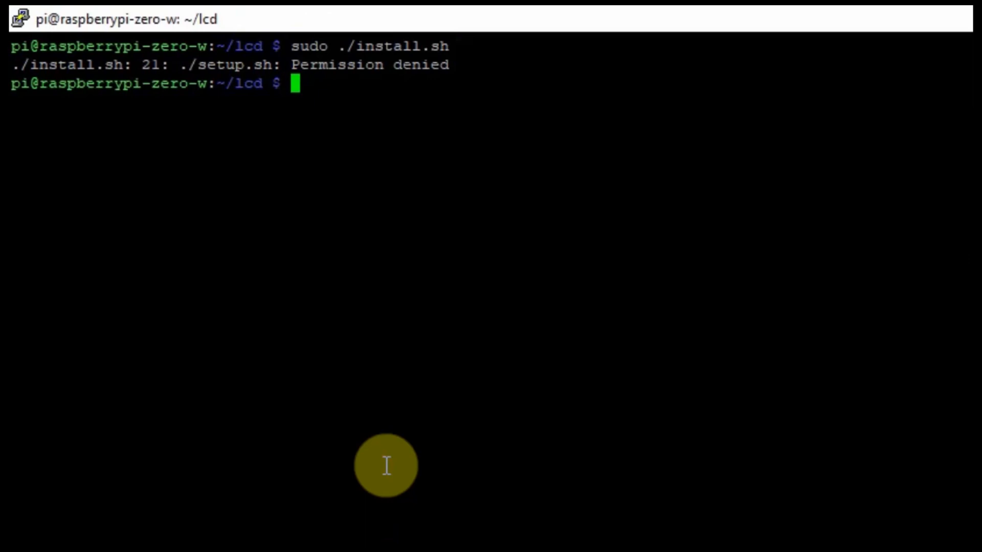
mouse_move(438, 65)
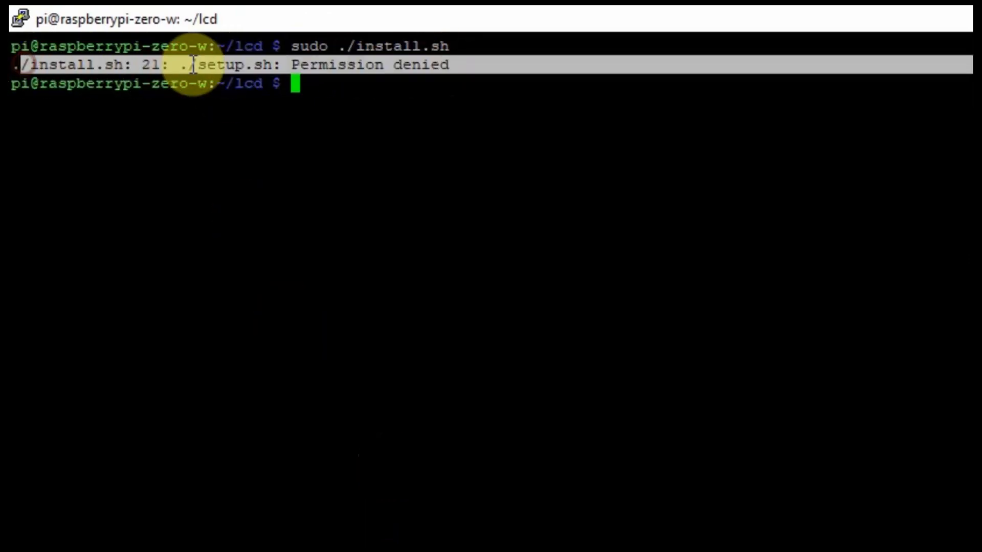
mouse_move(349, 87)
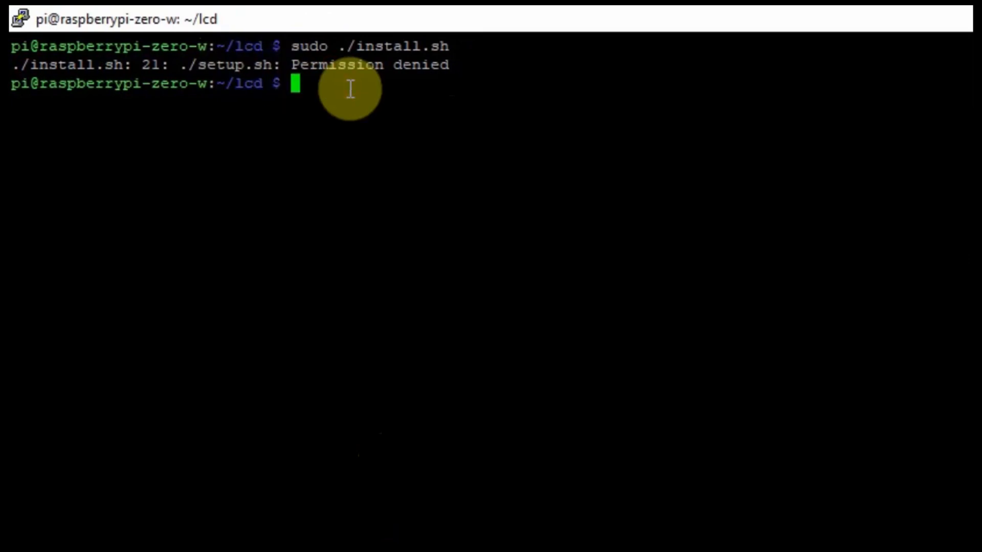
Step: Make setup.sh executable with chmod u+x and confirm with ls -l
type("ls -l")
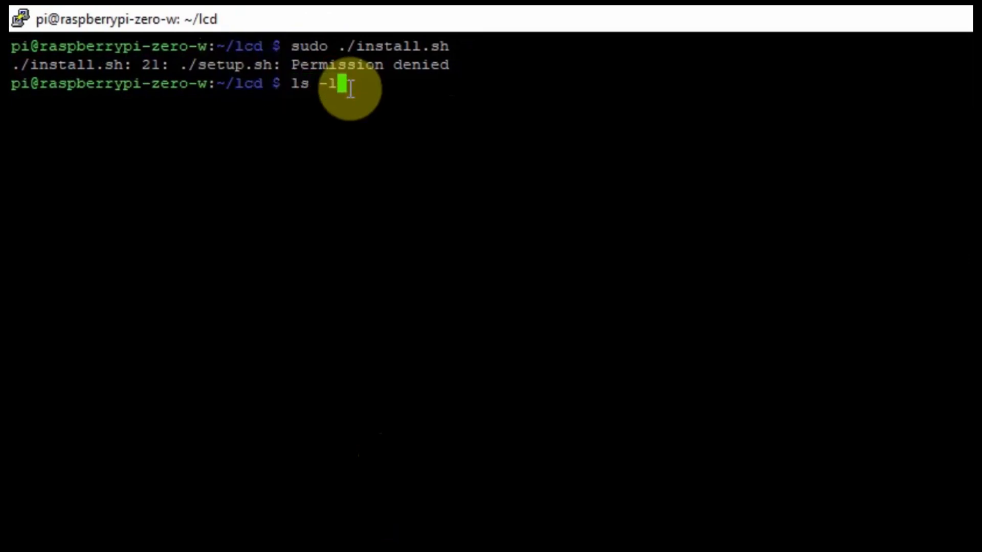
key("Return")
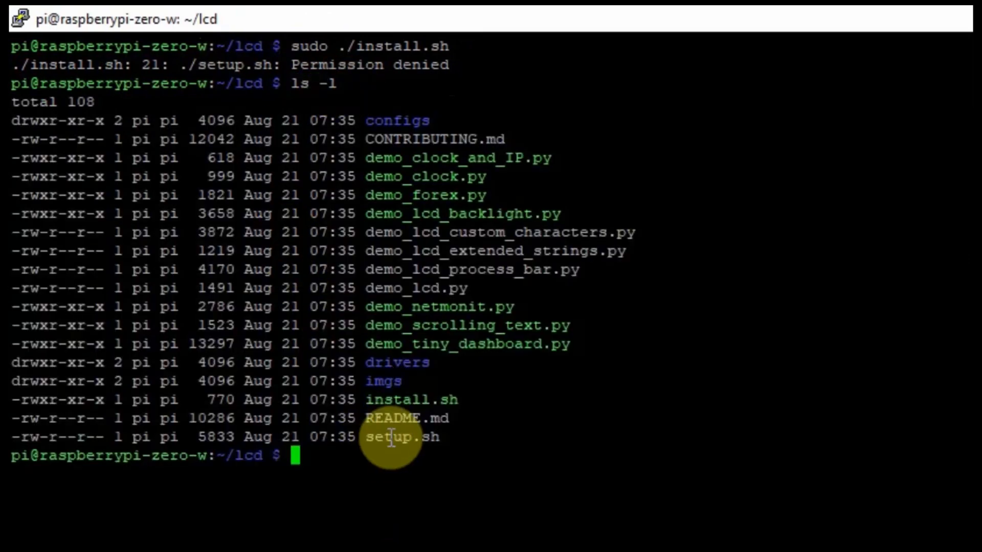
double_click(402, 437)
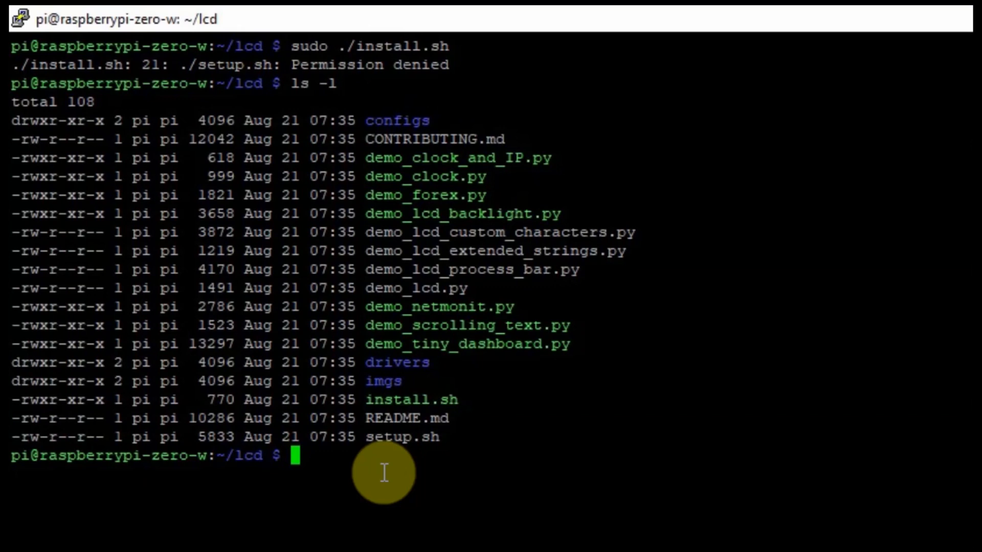
type("chmod")
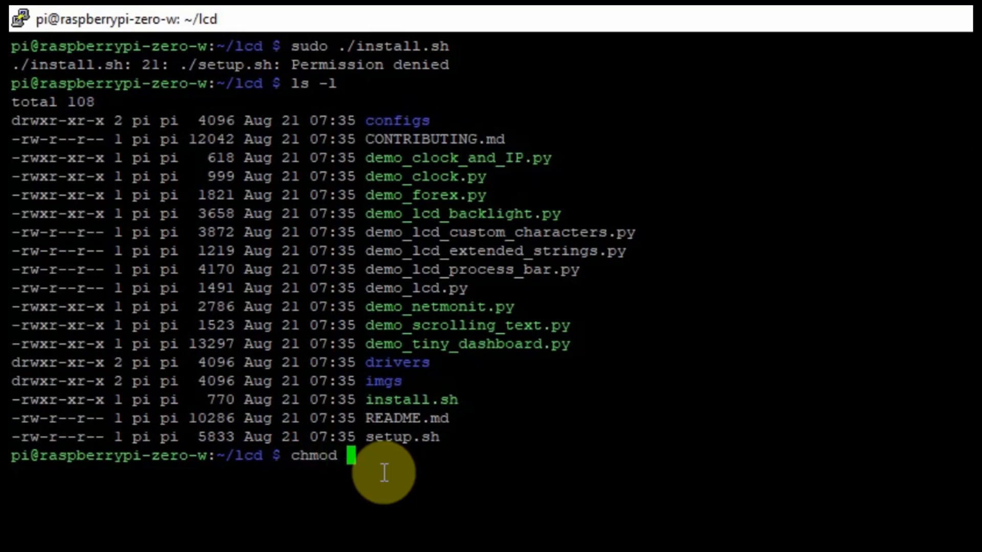
type("u+x")
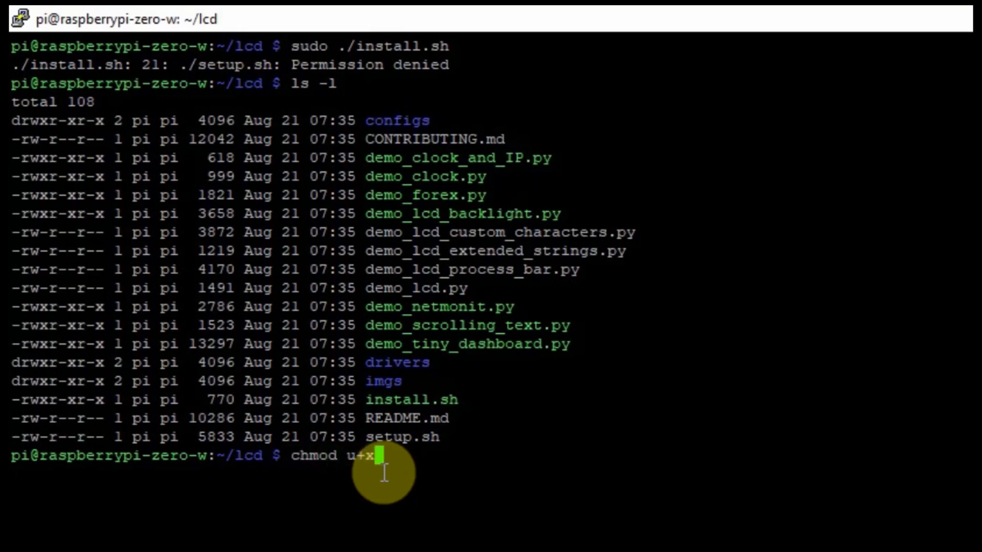
key("Return")
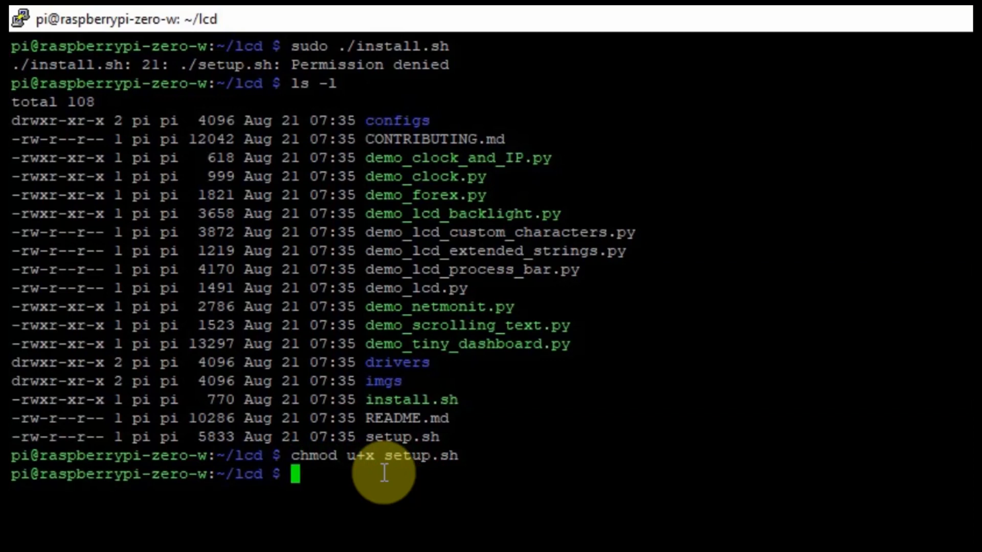
type("ls -l")
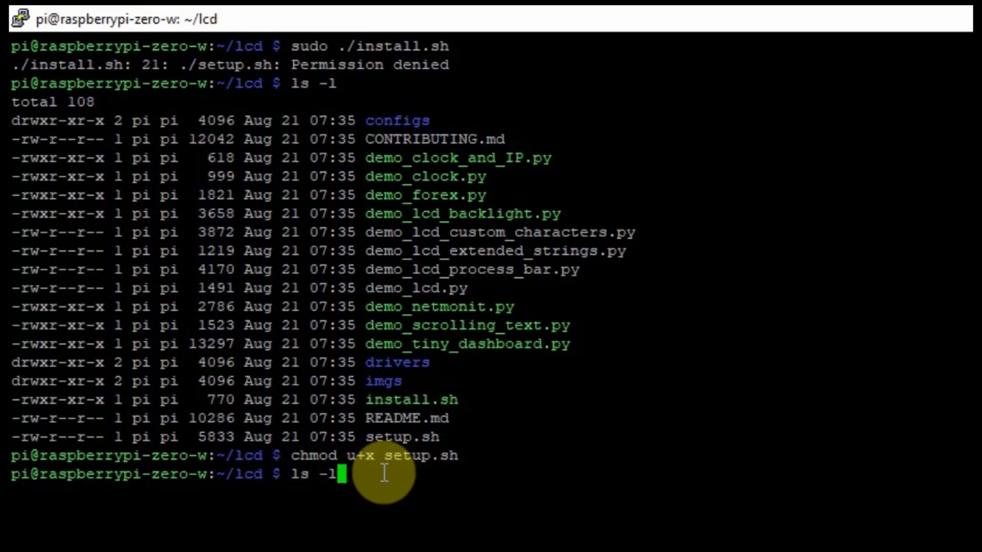
key("Return")
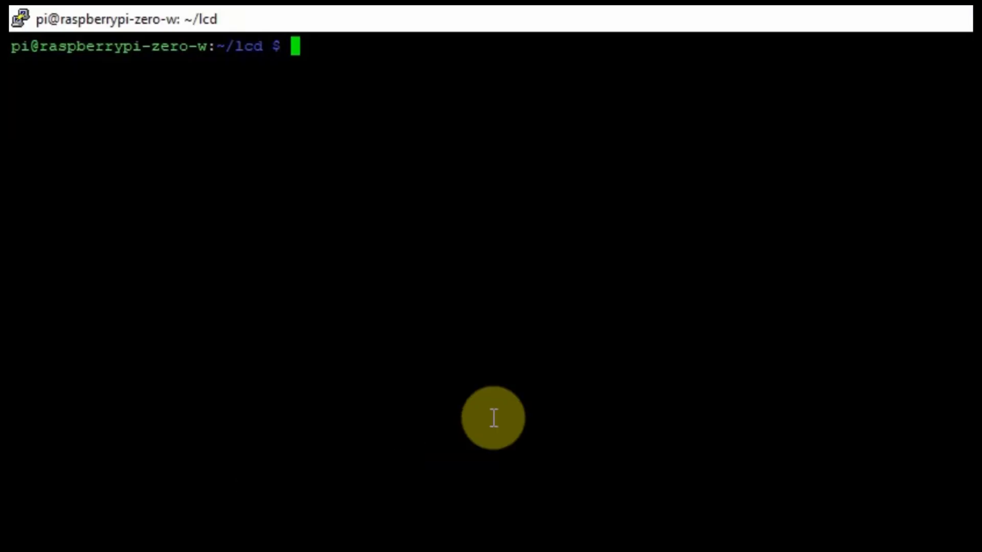
Step: Rerun sudo ./install.sh so it installs the packages and I2C tools
type("sudo ./install.sh")
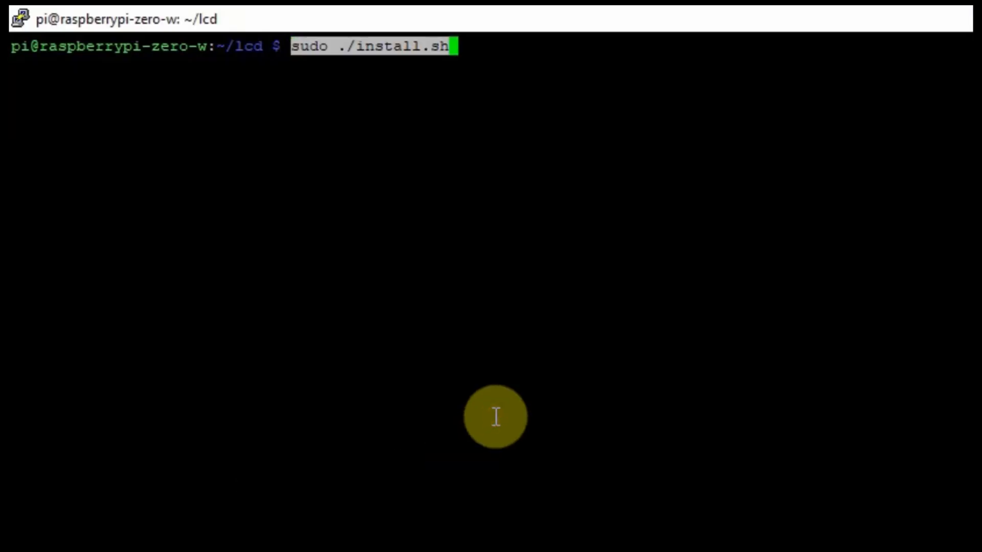
key("Return")
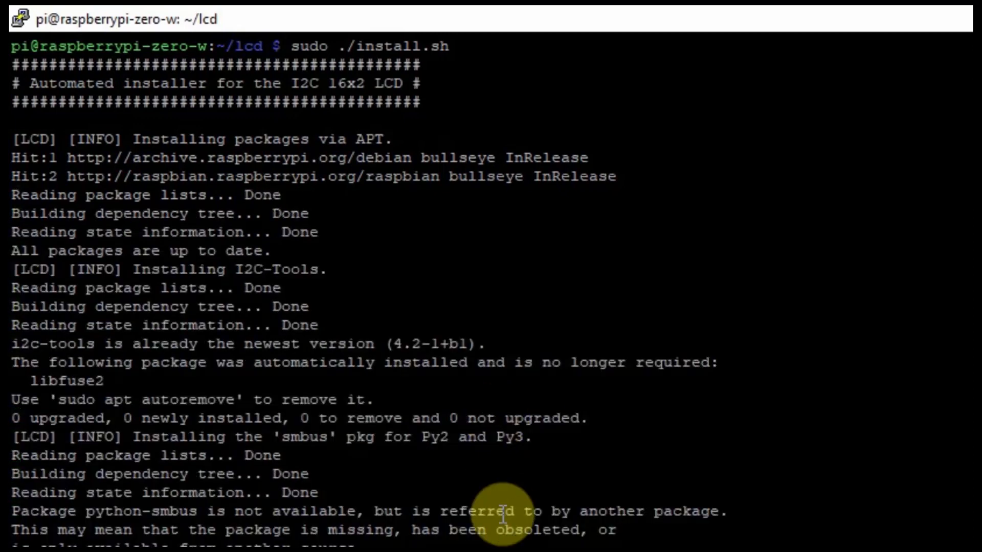
scroll("down", 3)
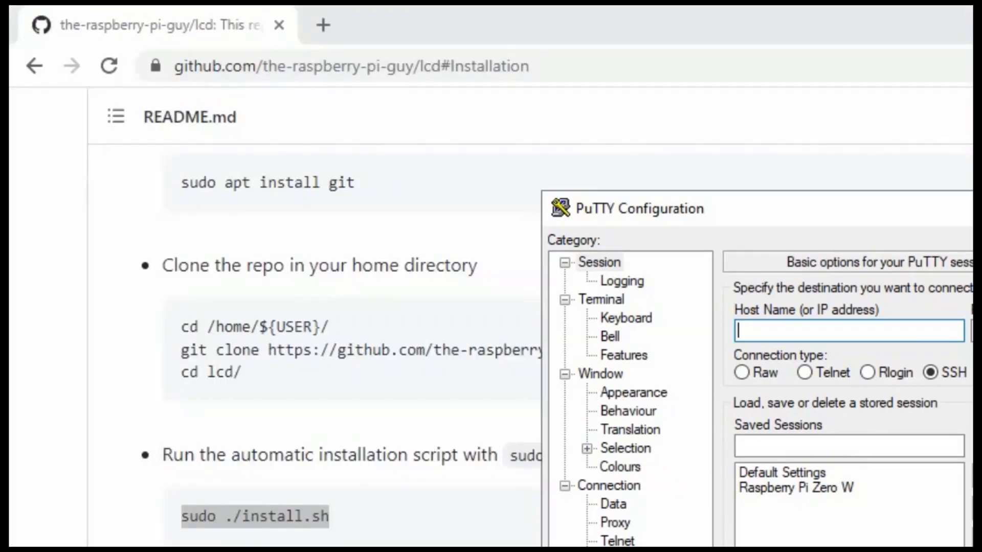
Step: Reconnect PuTTY to the Pi, log in as pi, and cd into lcd
left_click(796, 487)
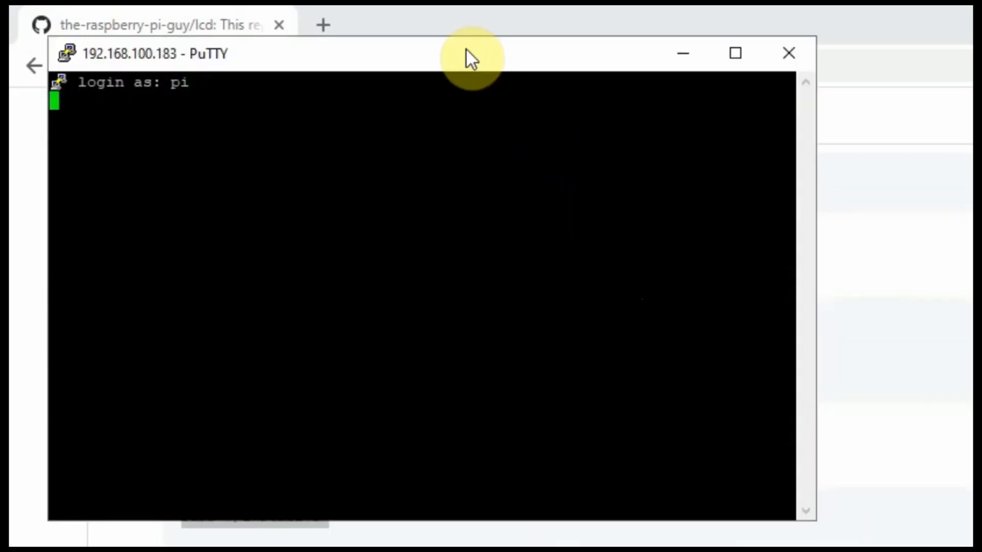
key("Return")
type("ls -l")
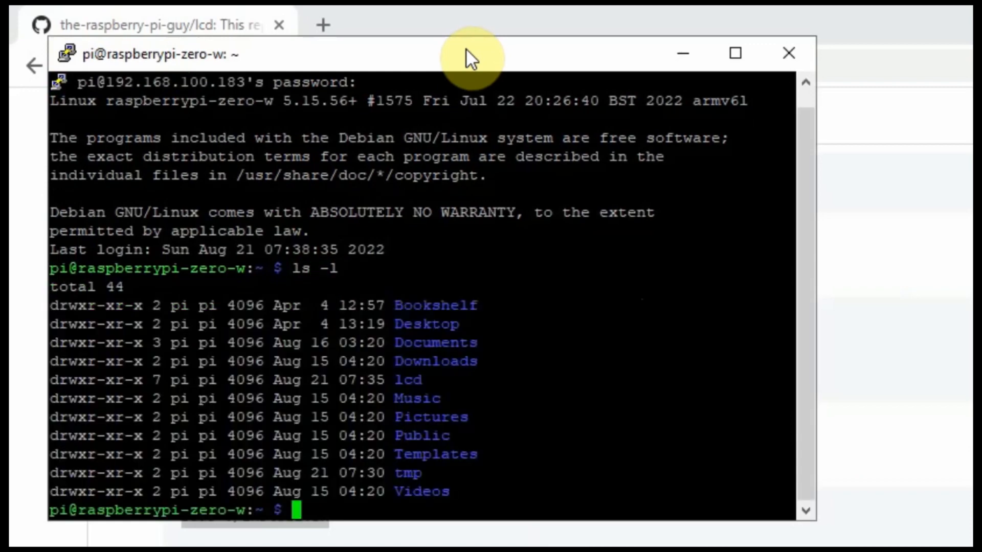
mouse_move(471, 59)
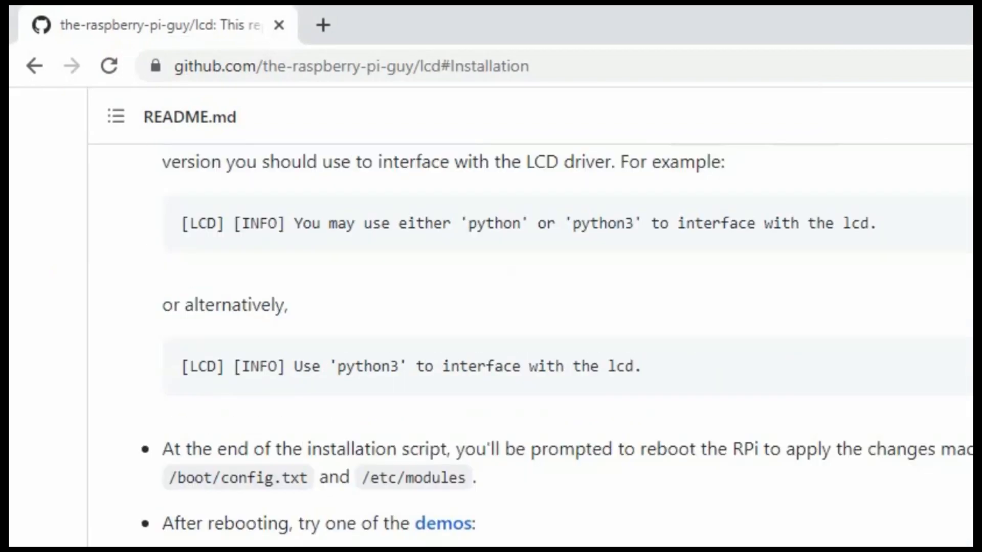
mouse_move(512, 535)
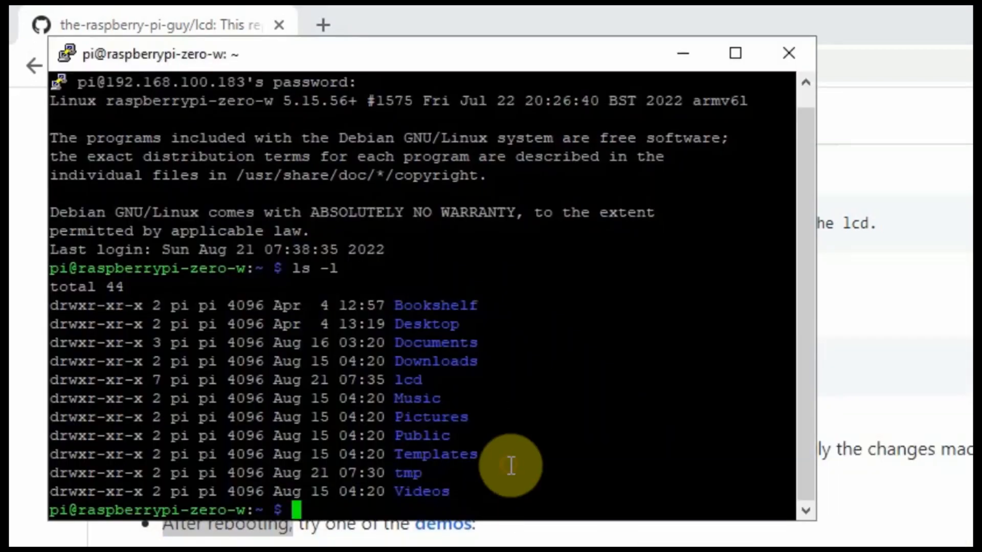
type("cd")
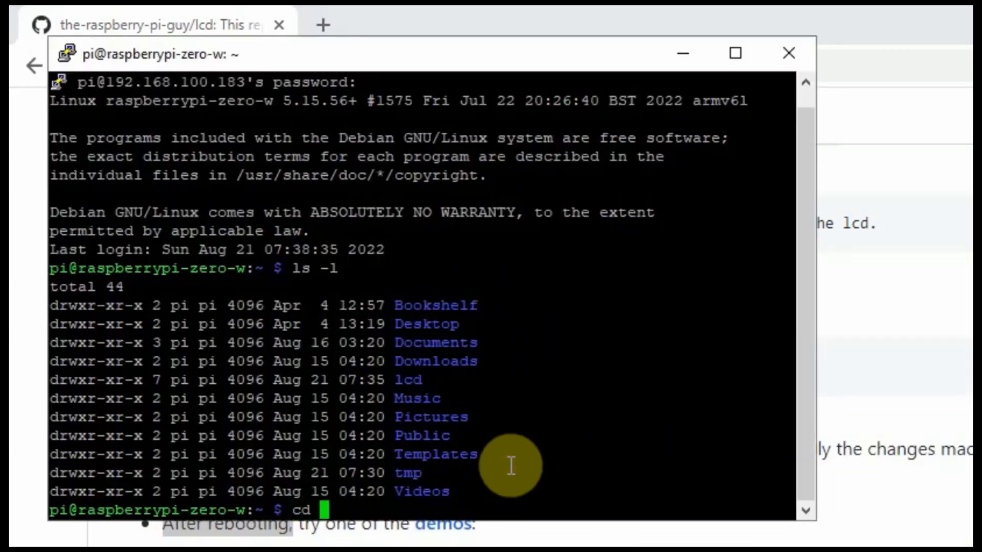
key("Return")
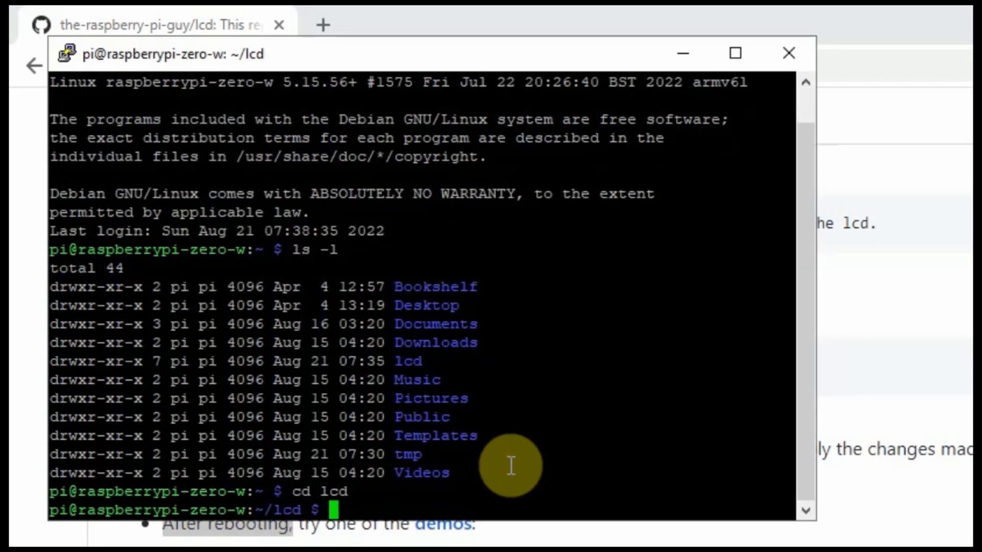
mouse_move(651, 109)
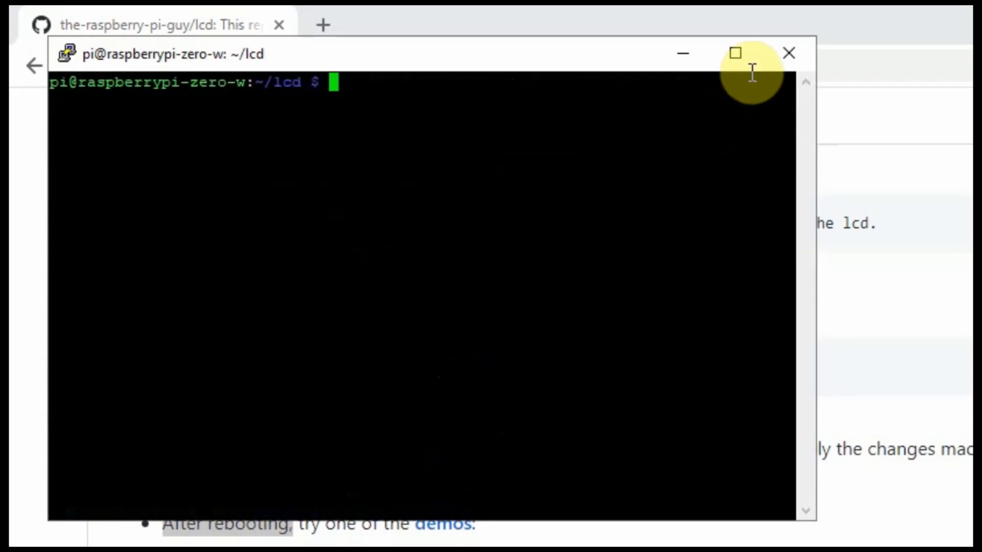
Step: Maximize PuTTY, list the lcd folder, and run python3 demo_clock.py
left_click(735, 53)
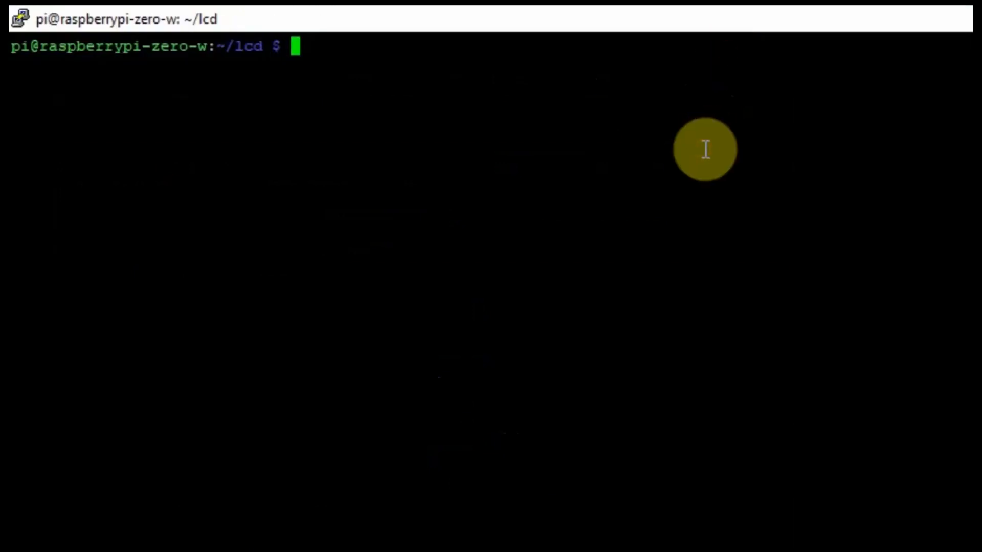
type("ls -l")
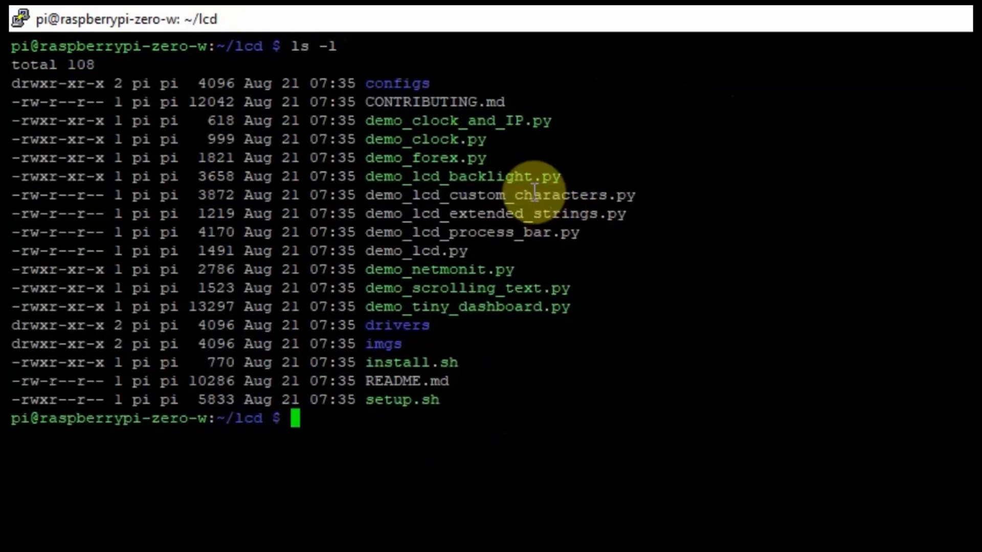
double_click(426, 139)
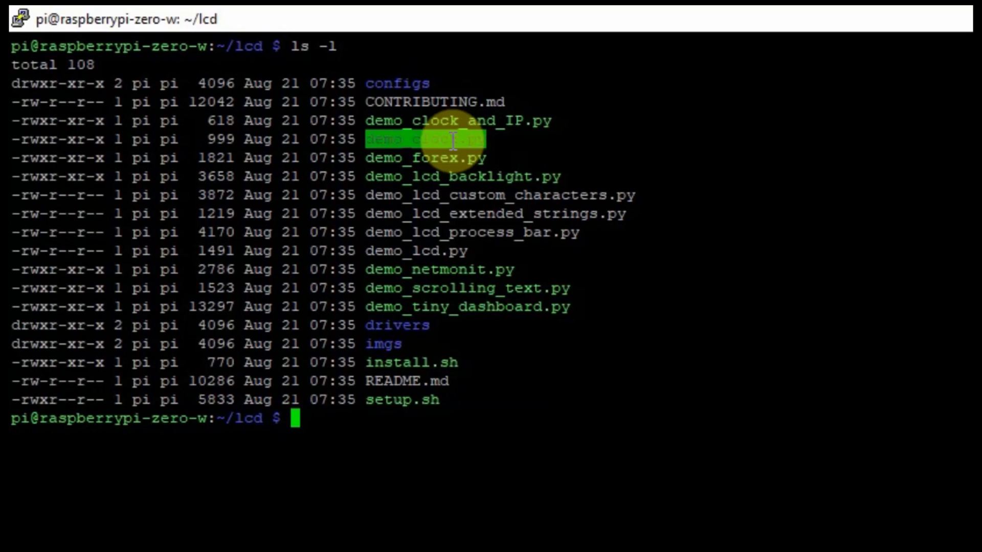
mouse_move(516, 352)
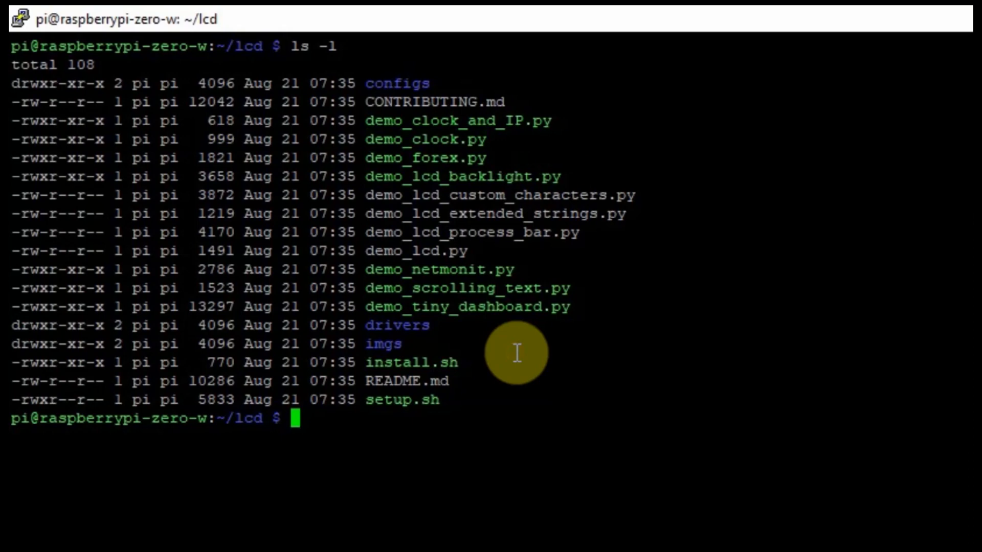
type("python")
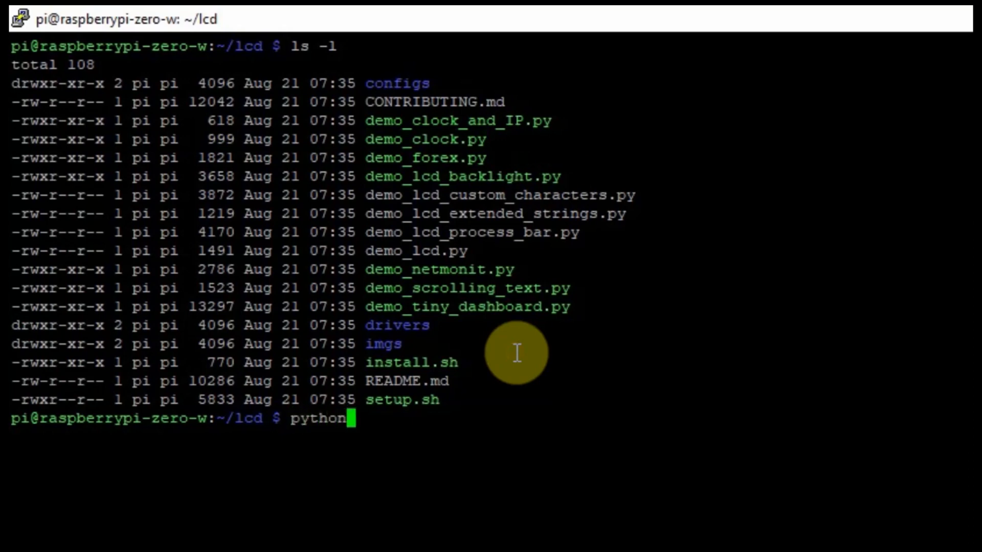
type("3")
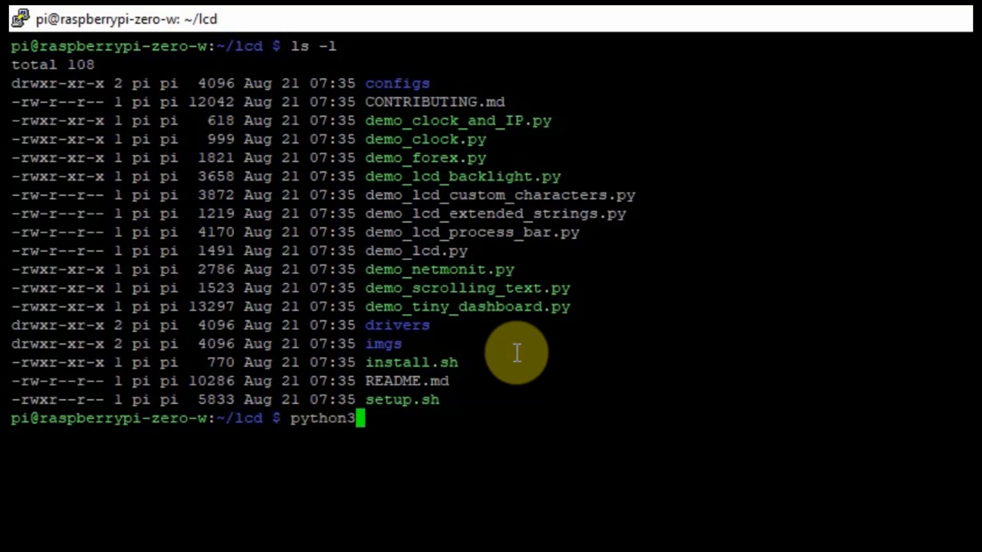
type("d")
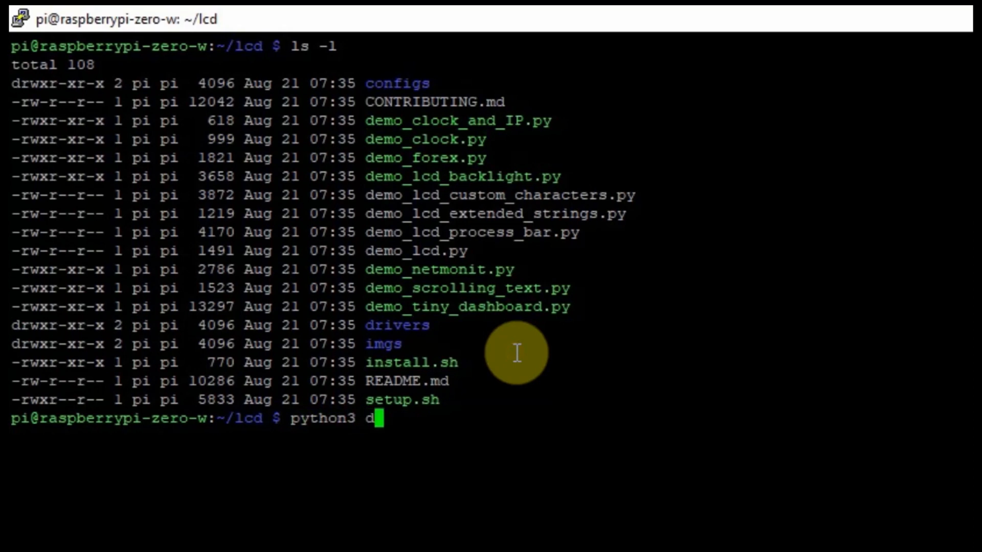
type("emo_clo")
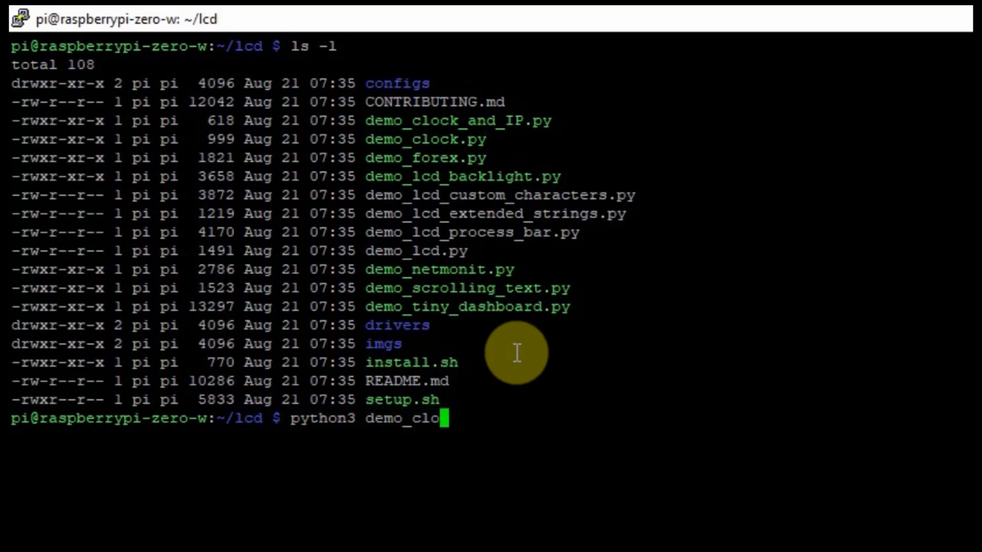
type("ck.p")
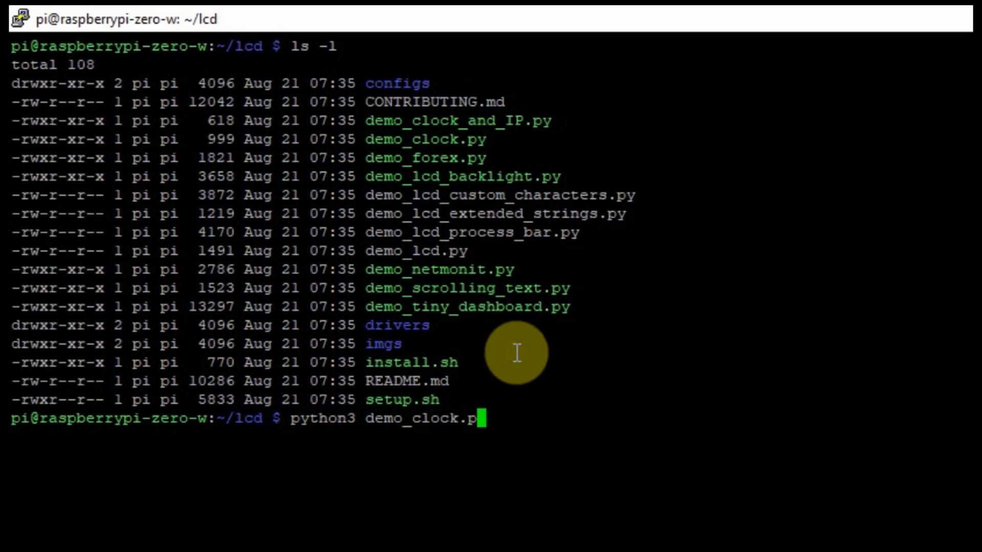
type("y")
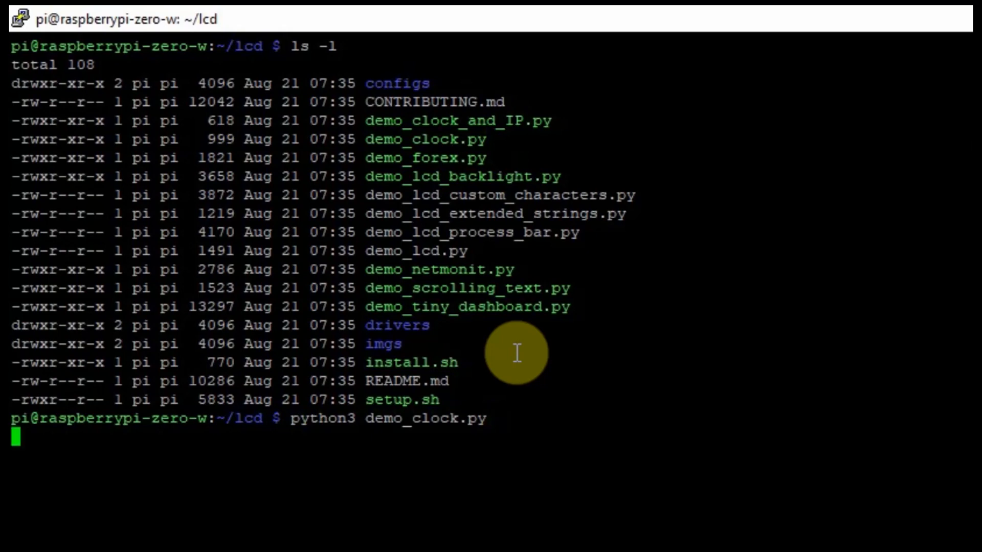
key("Return")
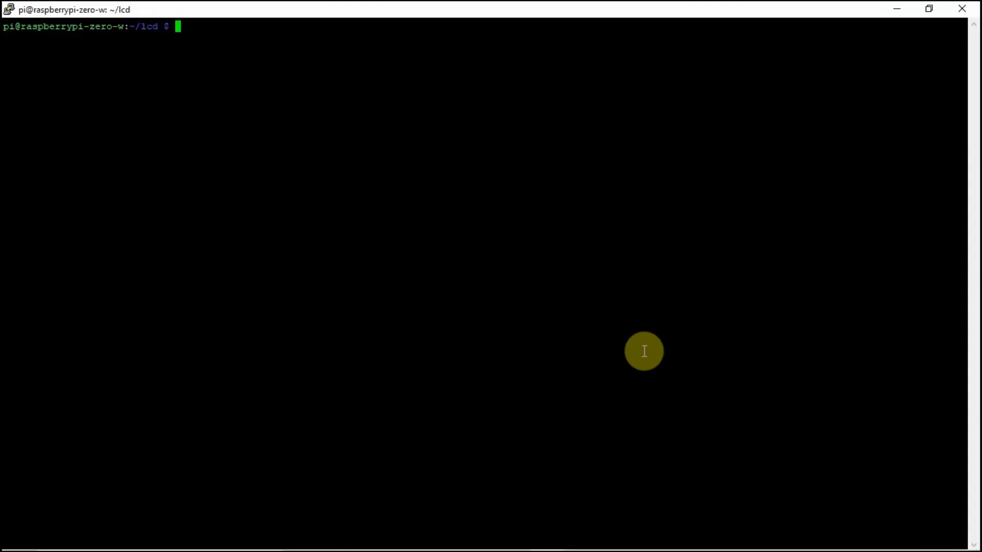
mouse_move(479, 329)
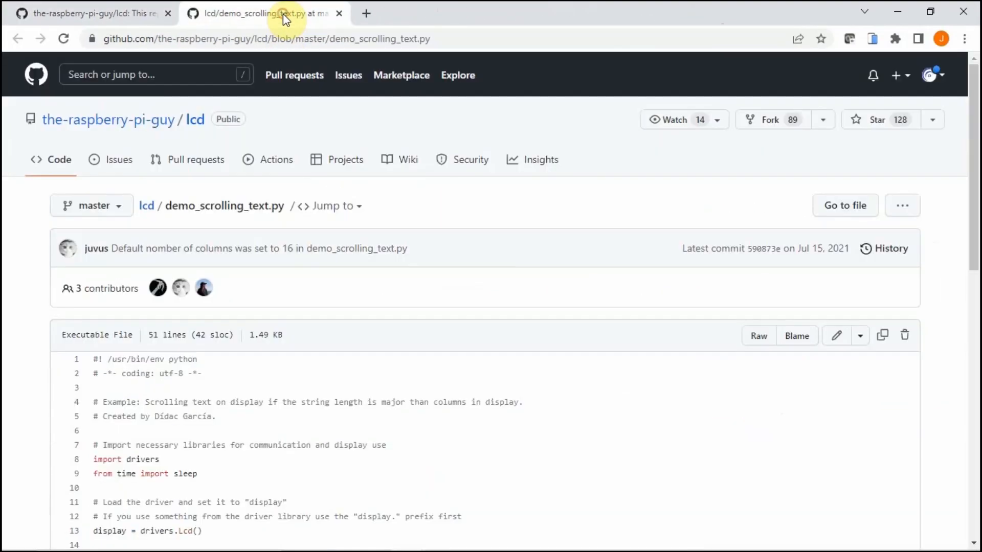
Step: Review the edited Hello scrolling-text script in Notepad++, then return to the PuTTY session
scroll("down", 3)
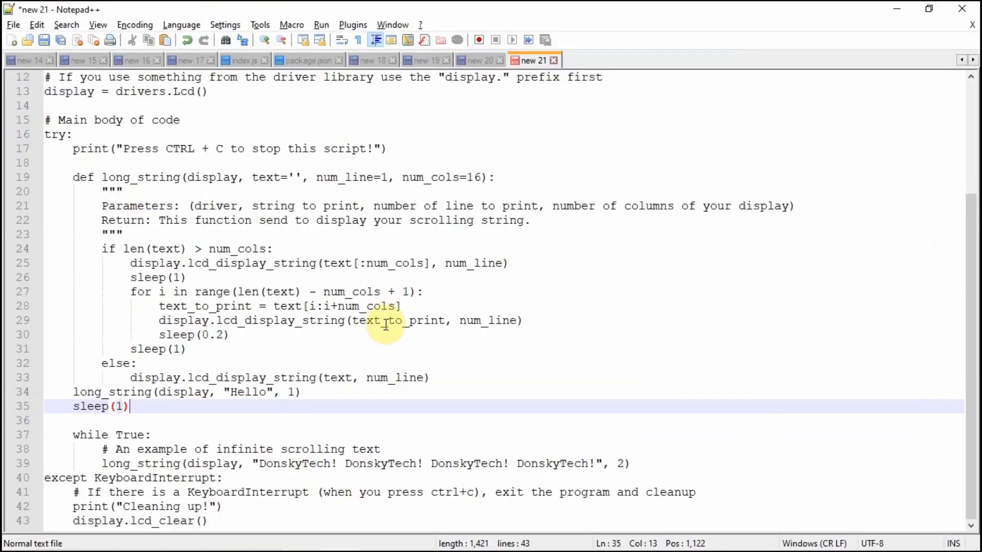
mouse_move(363, 448)
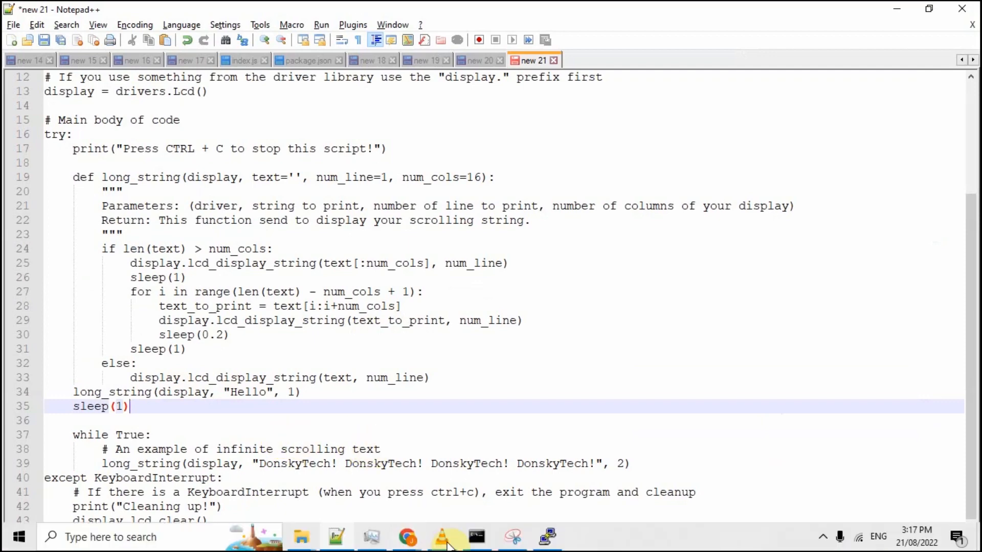
left_click(476, 538)
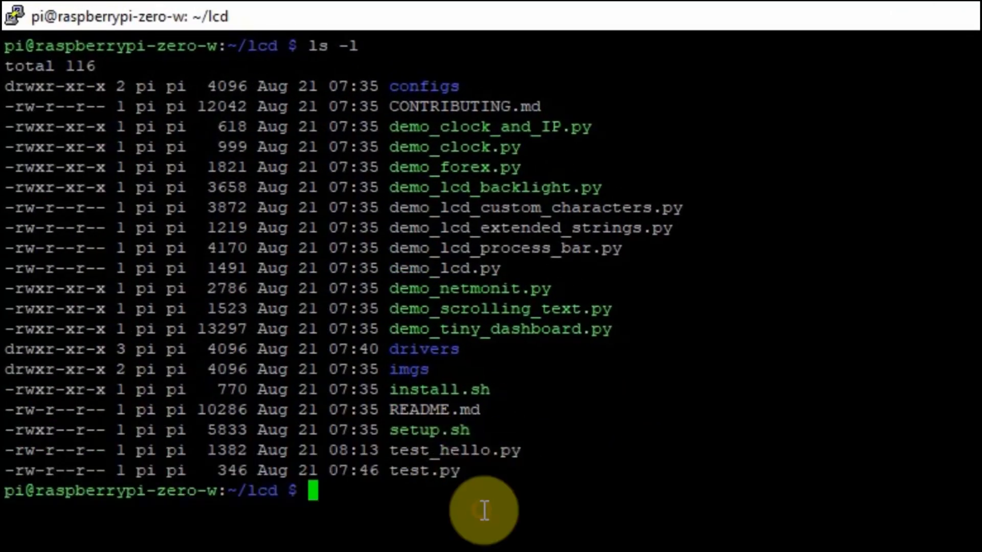
Step: Run test_hello.py with sudo python3 from the lcd folder
type("py")
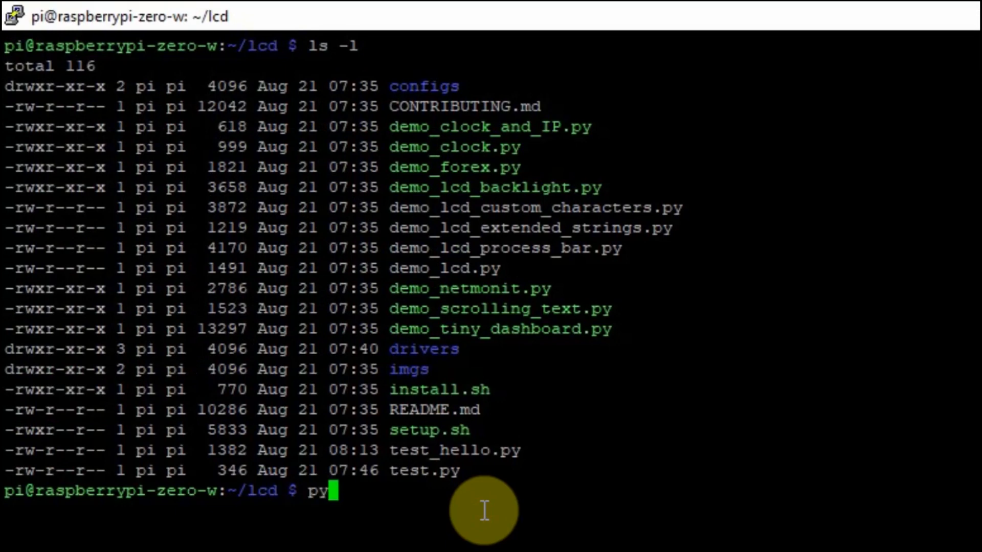
type("sudo")
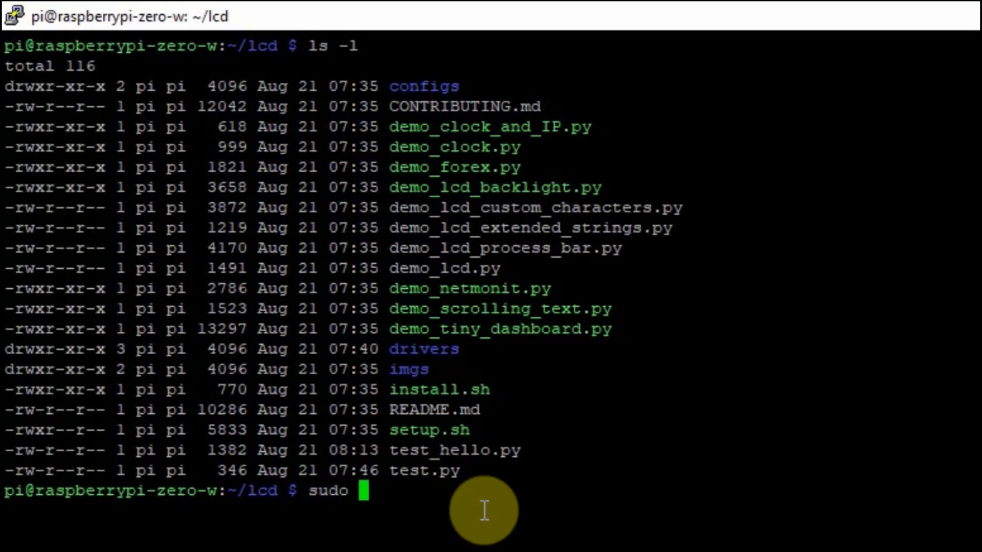
type("python3 test_hello.py")
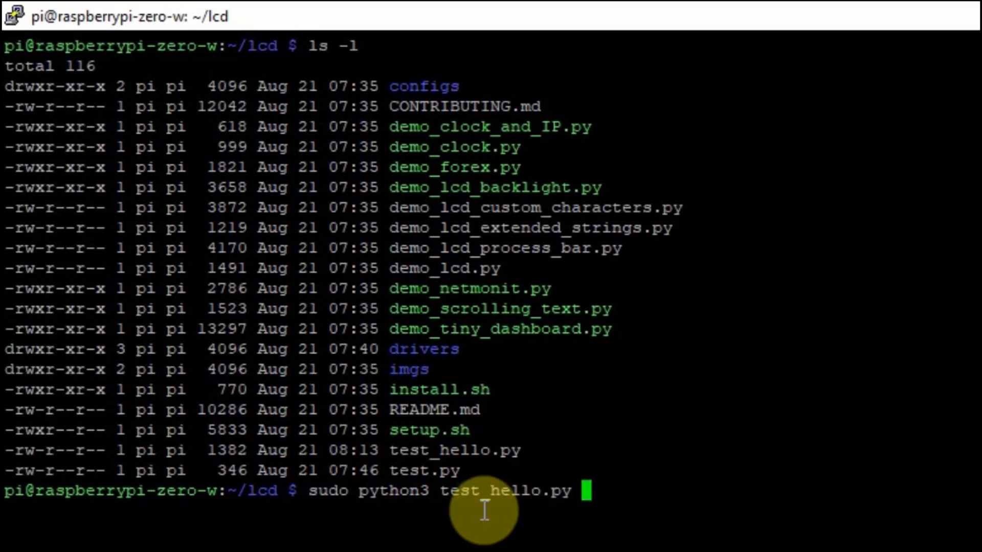
key("Return")
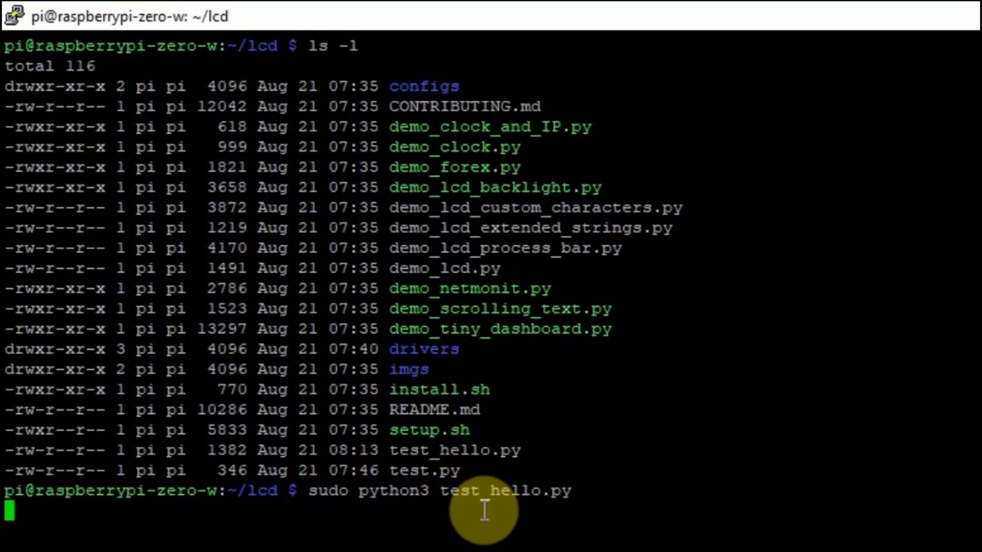
key("Return")
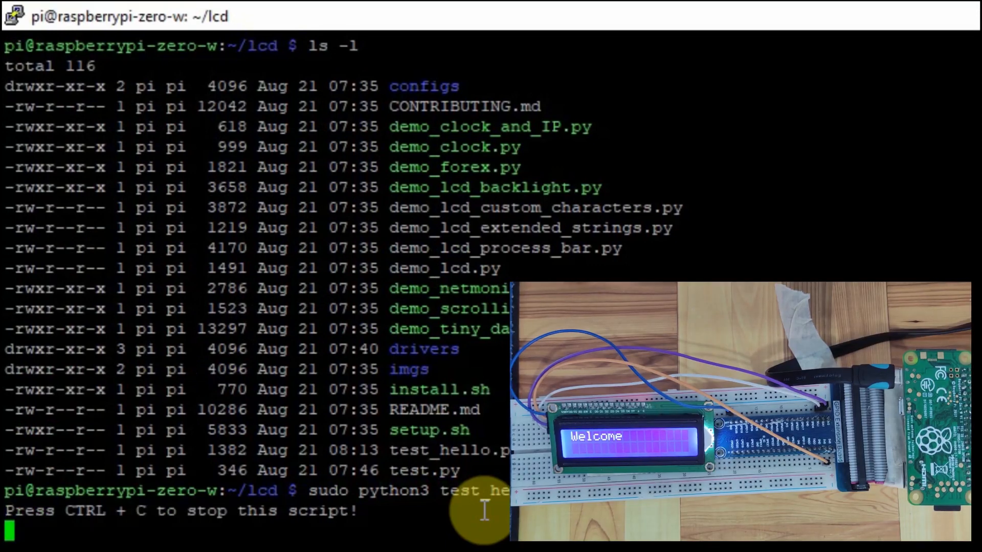